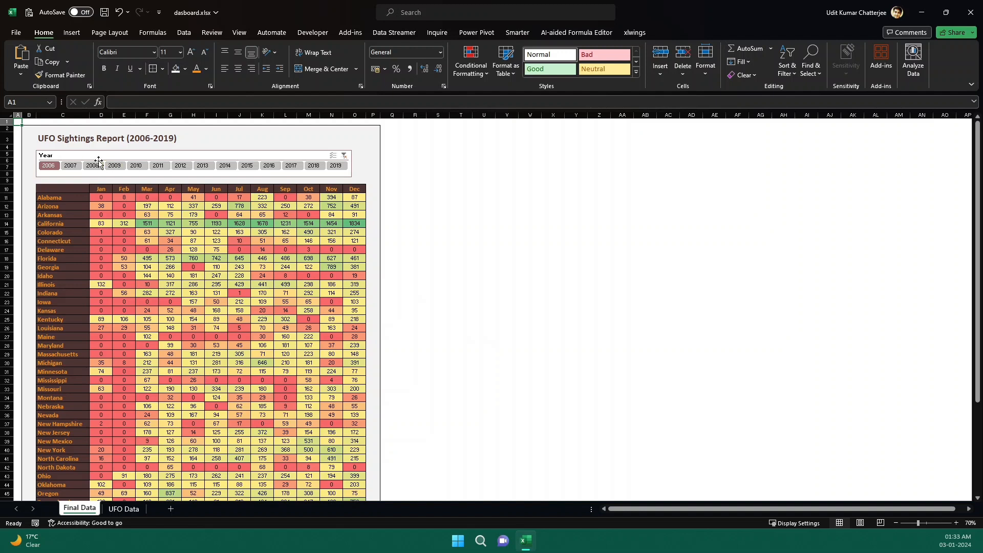
Filter the heat map with the Year slicer, stepping through 2009 and 2010 to 2011
{"action": "left_click", "coordinate": [114, 166]}
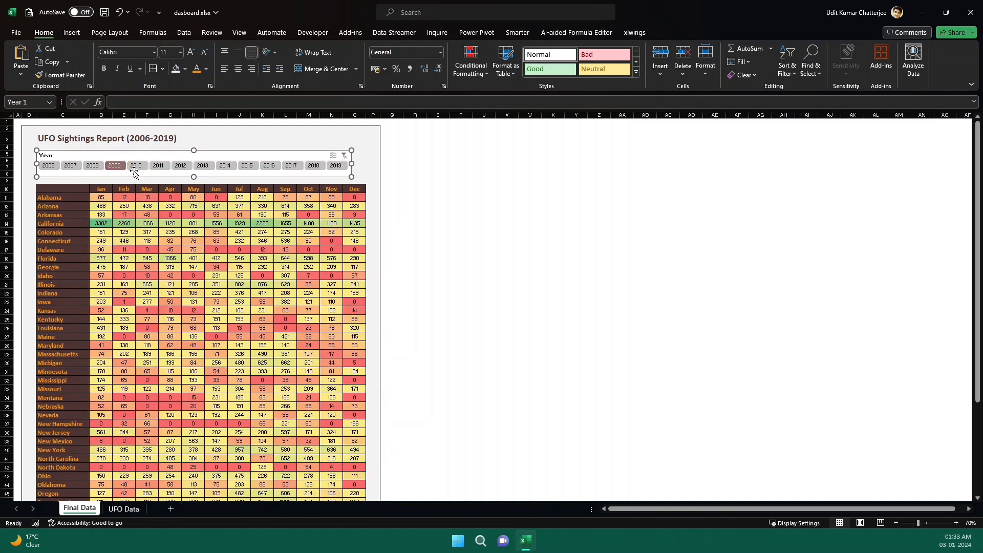
{"action": "left_click", "coordinate": [136, 165]}
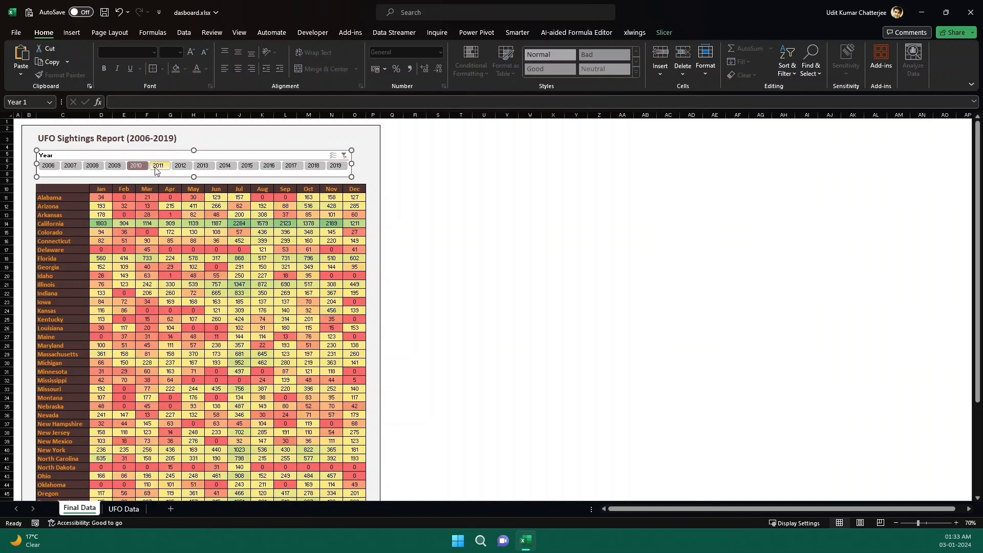
{"action": "left_click", "coordinate": [158, 165]}
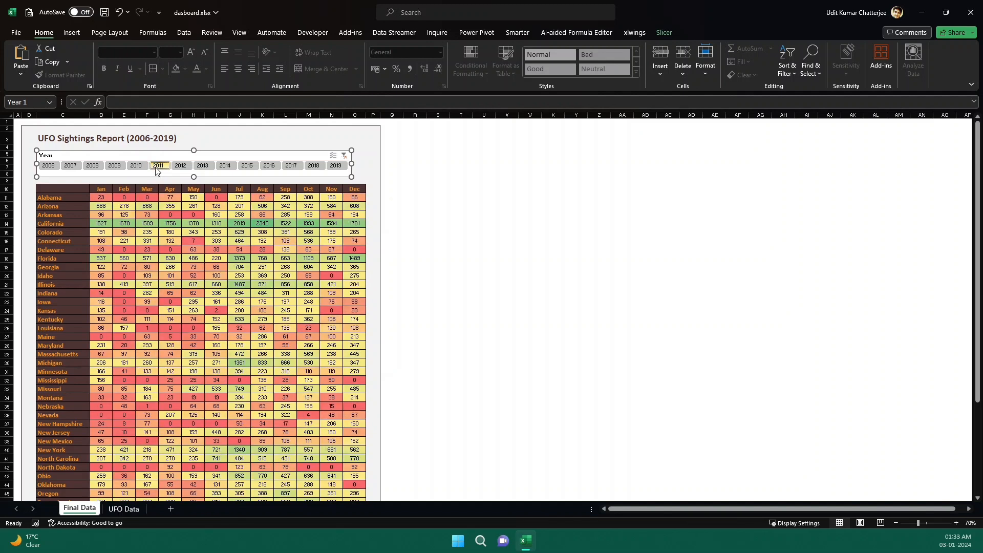
{"action": "left_click", "coordinate": [159, 165]}
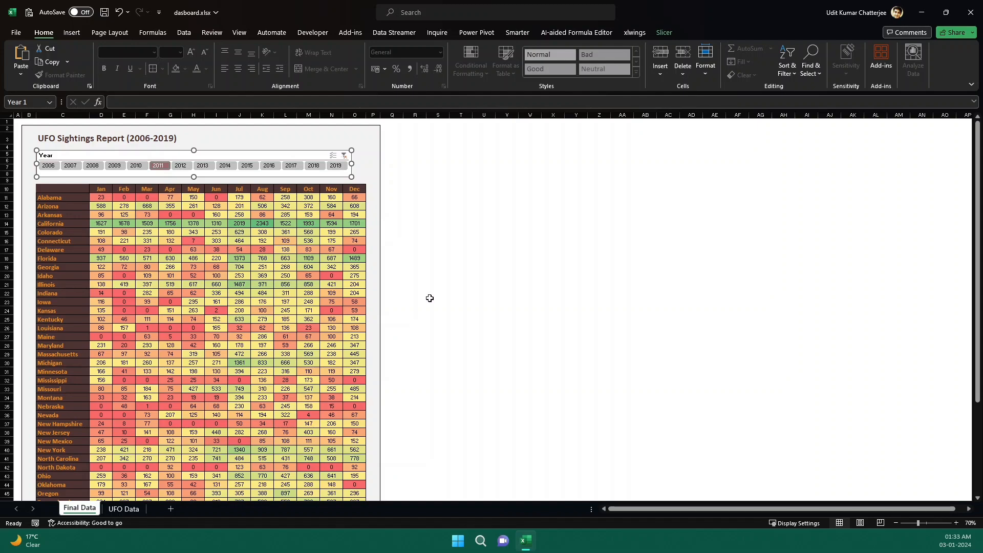
{"action": "mouse_move", "coordinate": [439, 320]}
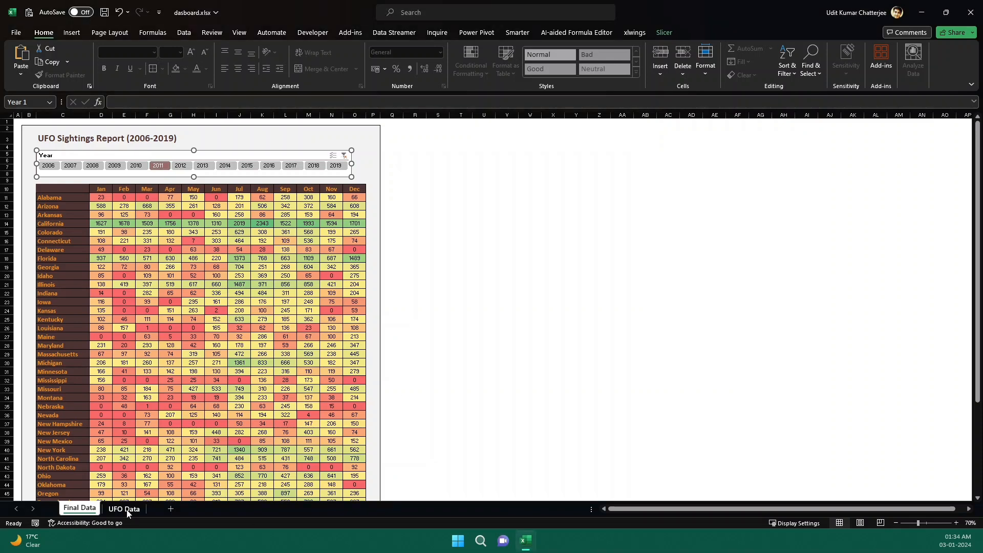
Switch to the UFO Data sheet and select State and Month values to inspect the source table
{"action": "left_click", "coordinate": [123, 509]}
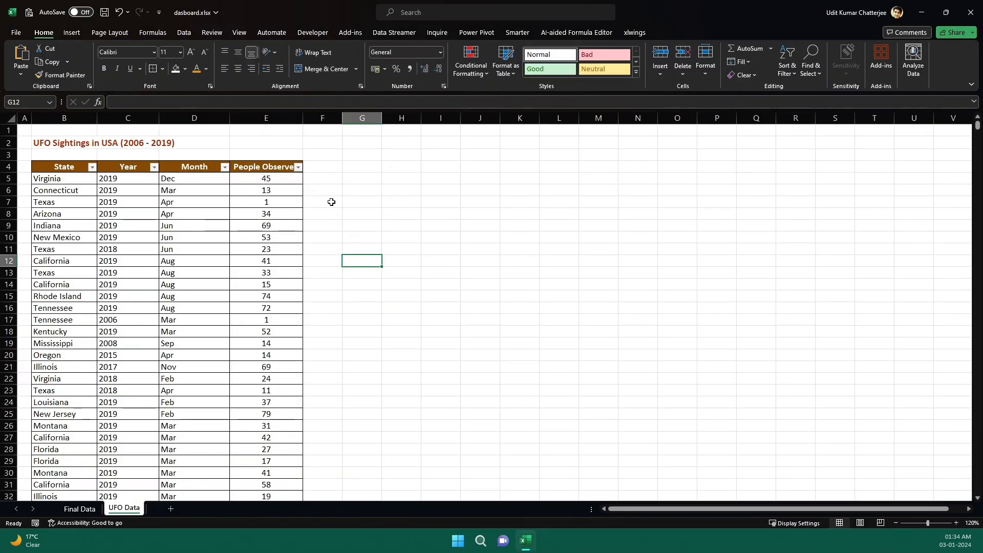
{"action": "left_click", "coordinate": [322, 201]}
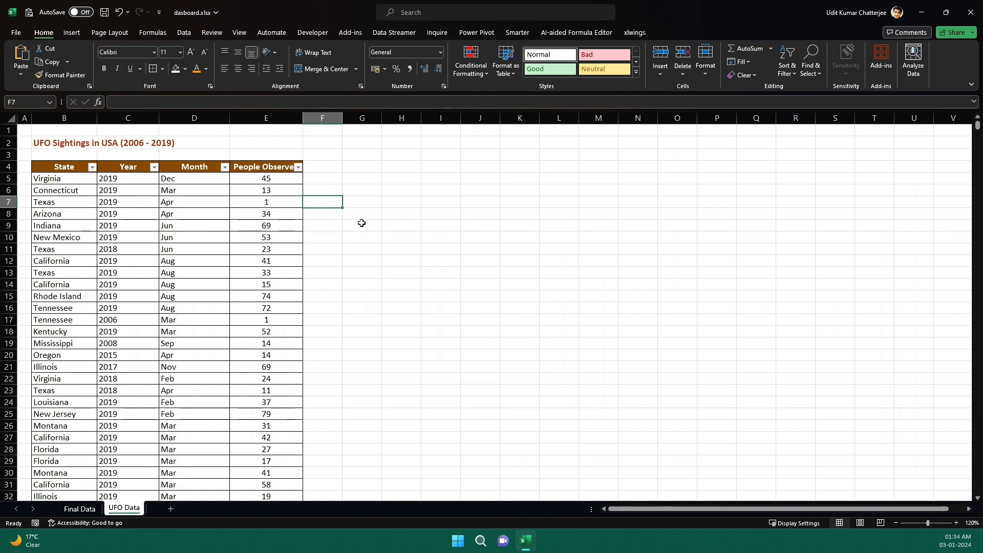
{"action": "left_click", "coordinate": [362, 225]}
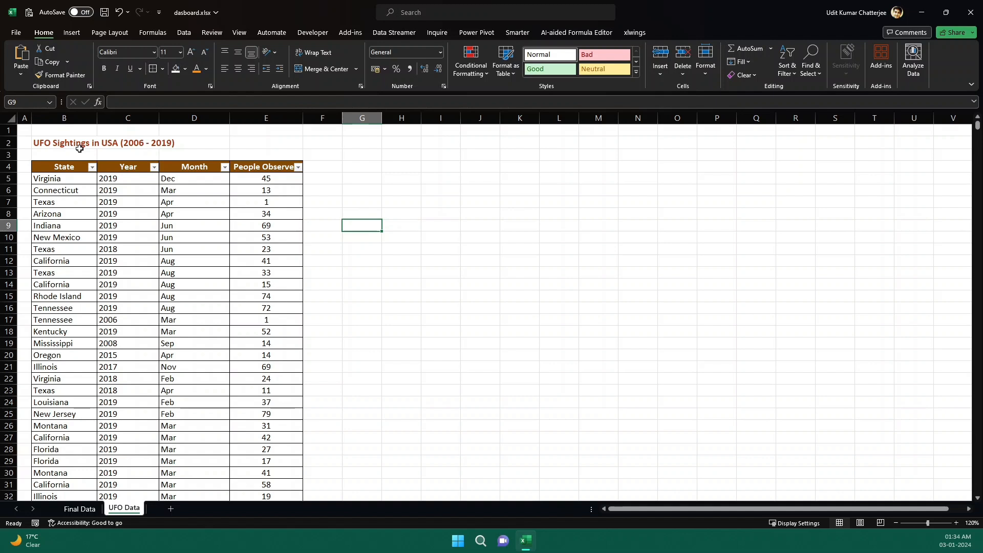
{"action": "left_click_drag", "start_coordinate": [63, 178], "coordinate": [64, 237]}
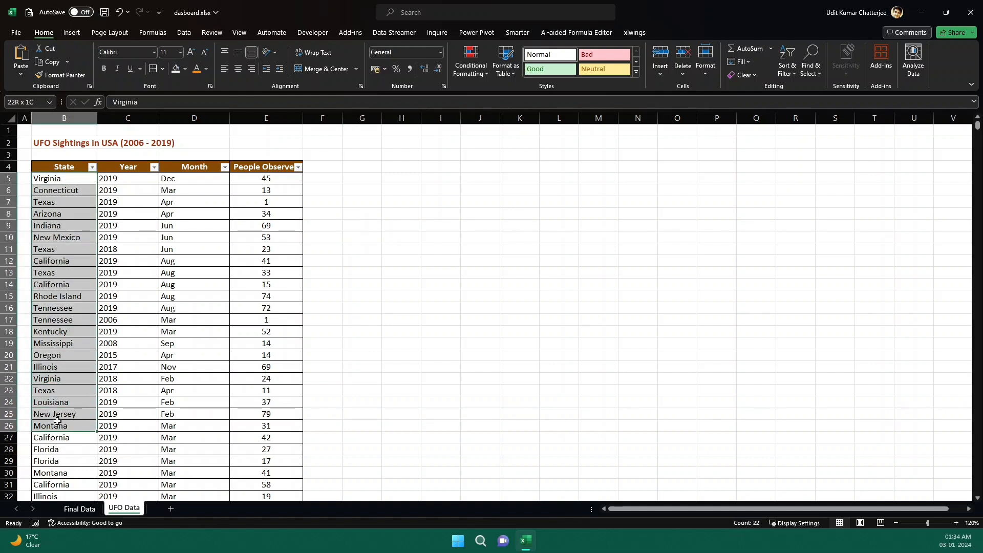
{"action": "left_click_drag", "start_coordinate": [128, 178], "coordinate": [128, 308]}
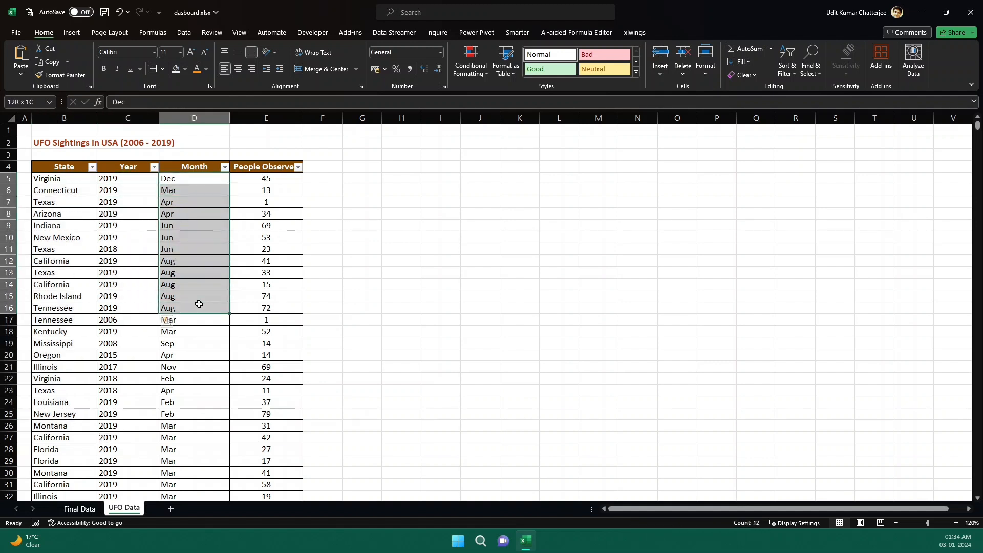
{"action": "left_click", "coordinate": [266, 178]}
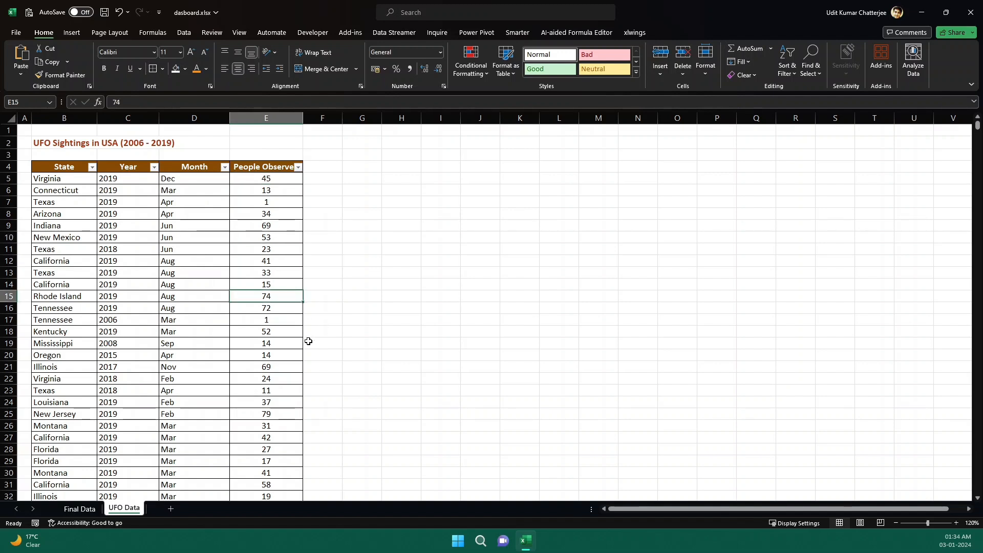
{"action": "mouse_move", "coordinate": [299, 328]}
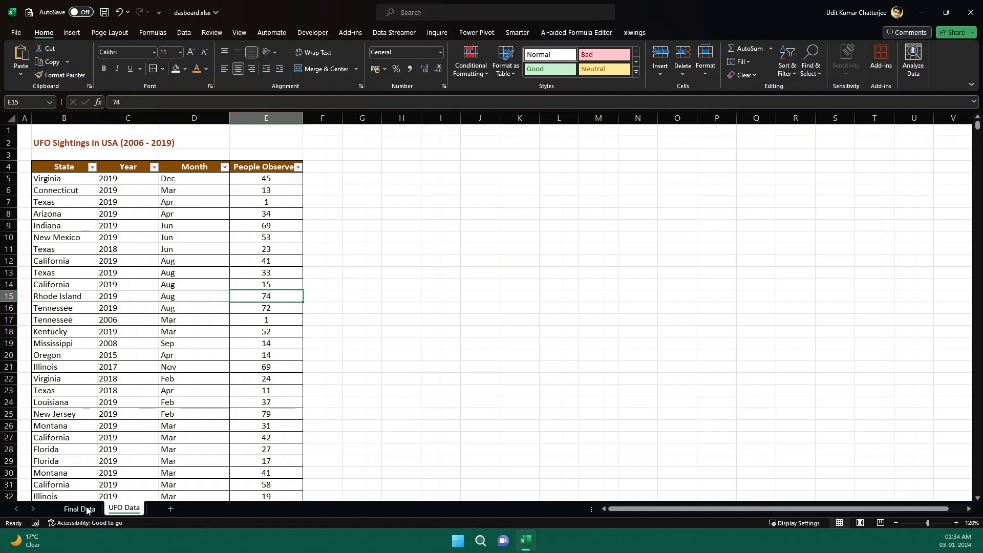
Return to Final Data, select the month header row, and refilter the slicer from 2010 to 2011
{"action": "left_click", "coordinate": [79, 508]}
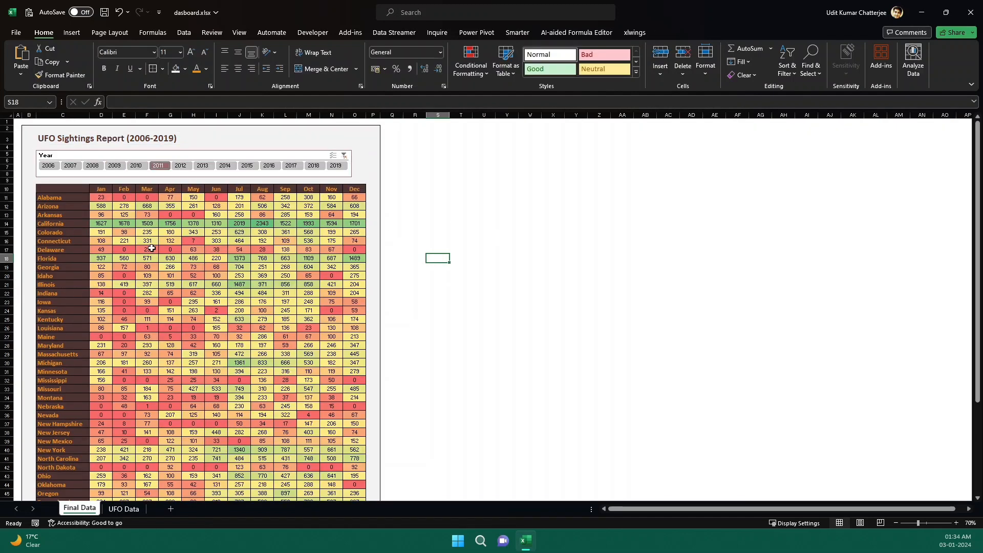
{"action": "mouse_move", "coordinate": [147, 240]}
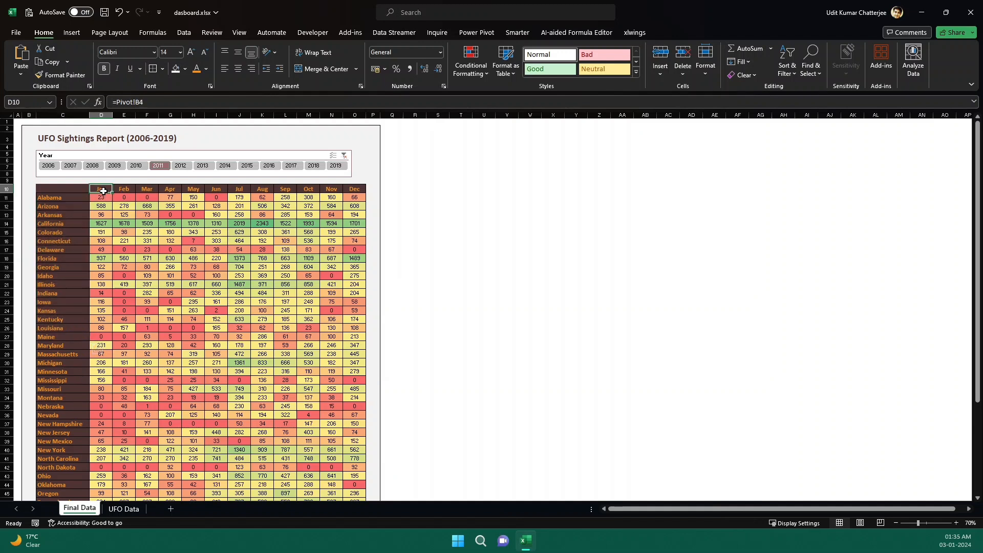
{"action": "left_click_drag", "start_coordinate": [101, 193], "coordinate": [262, 196]}
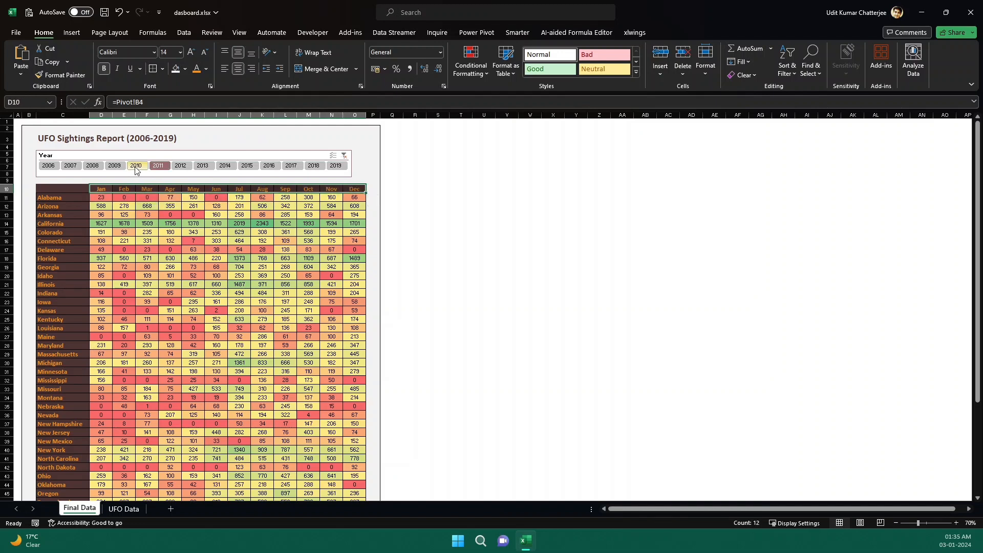
{"action": "left_click", "coordinate": [115, 165]}
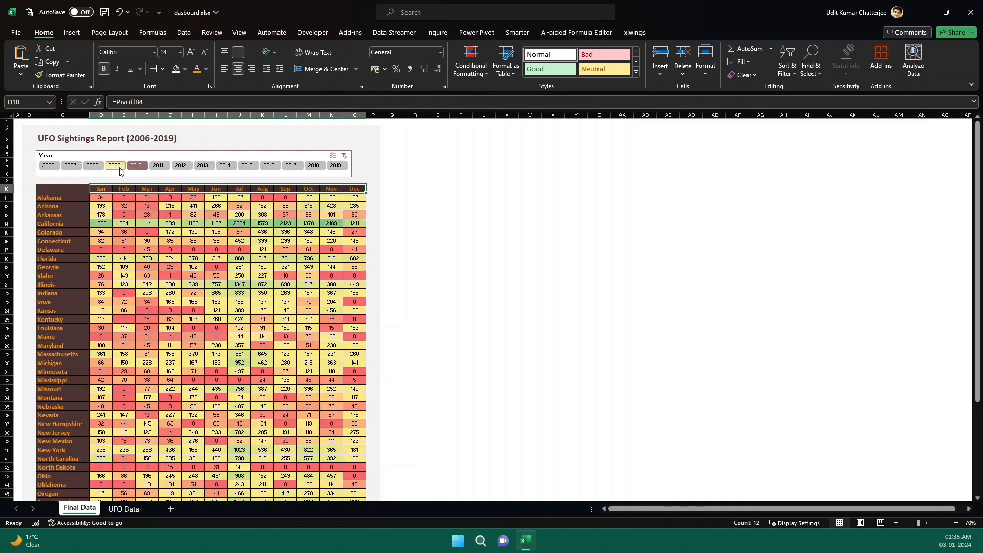
{"action": "left_click", "coordinate": [157, 165]}
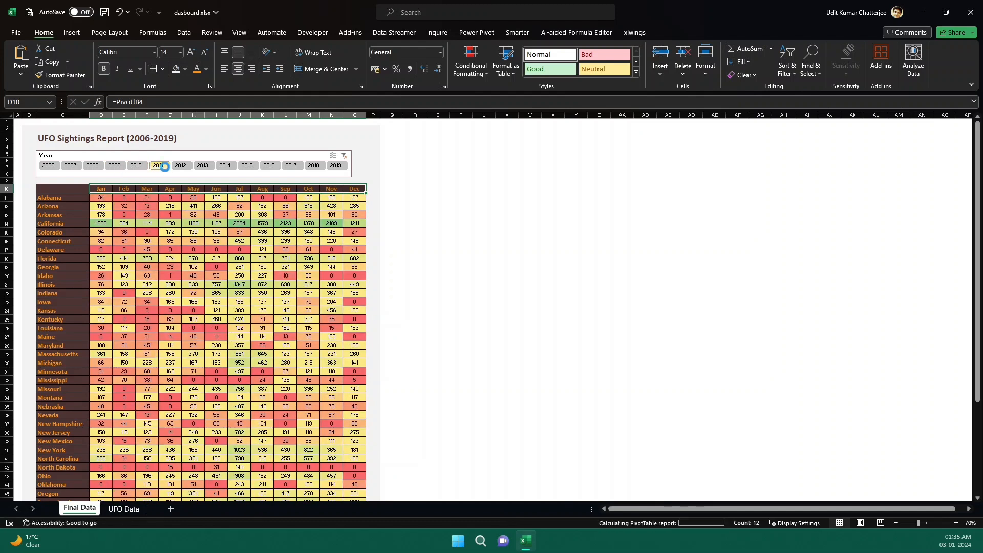
{"action": "left_click", "coordinate": [159, 165]}
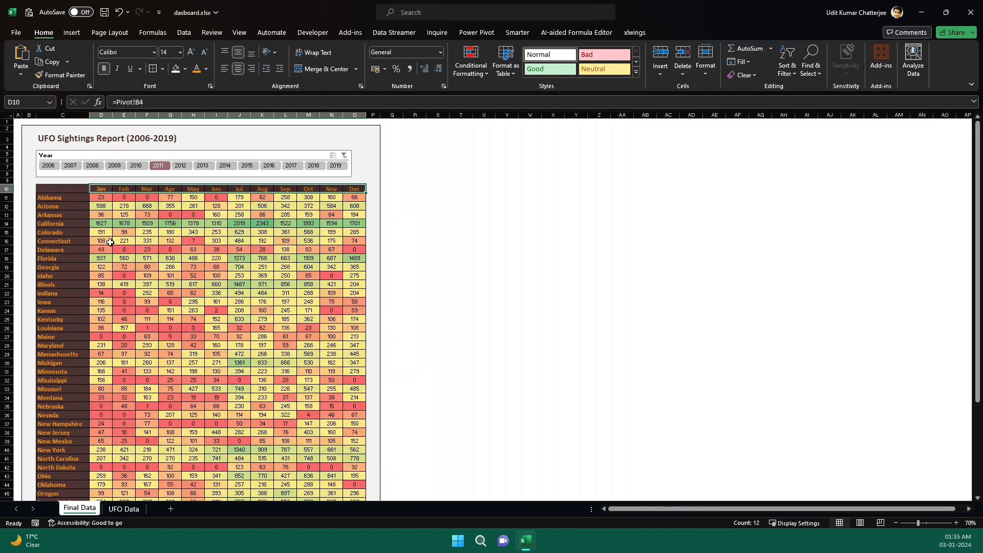
{"action": "left_click", "coordinate": [239, 389]}
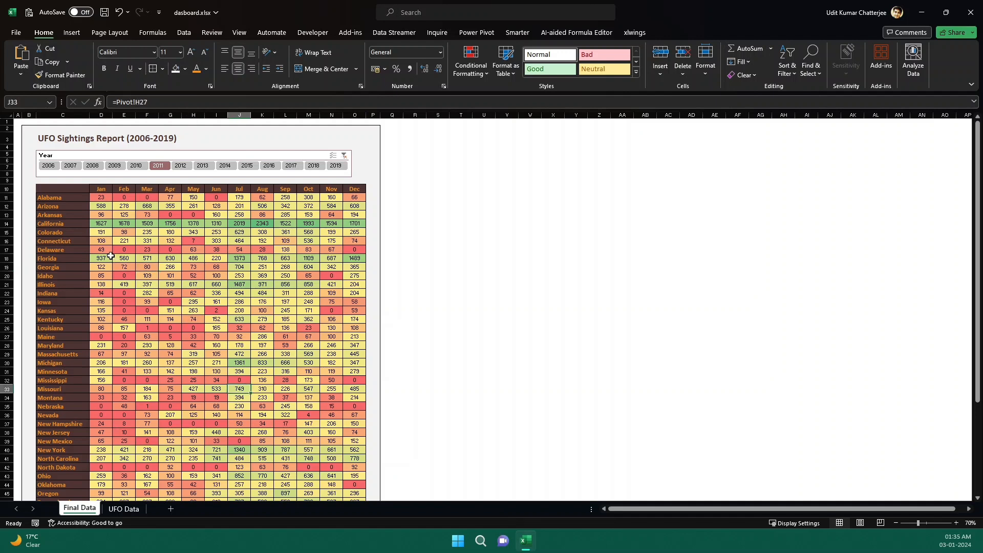
{"action": "mouse_move", "coordinate": [73, 211]}
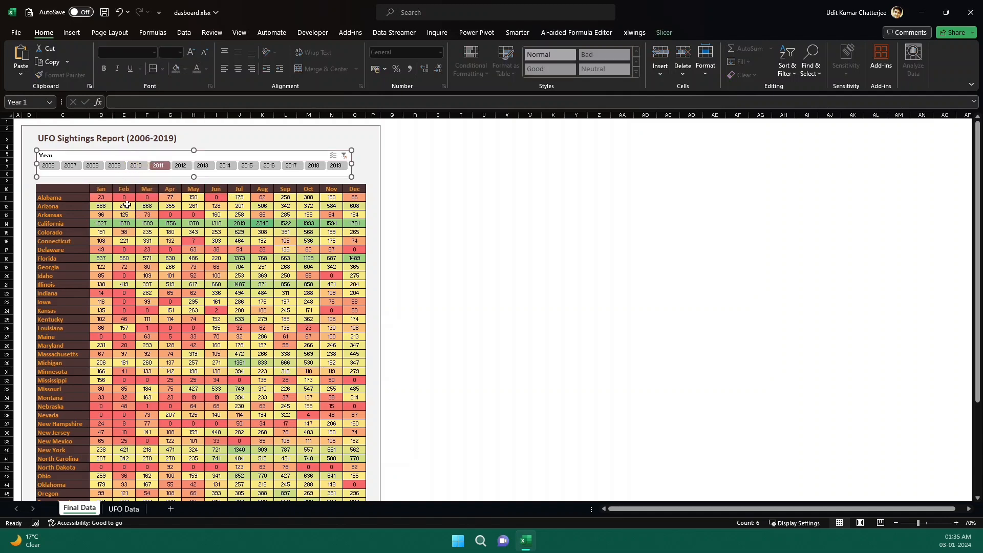
Select a block of heat map values, then clear the selection on the report
{"action": "left_click_drag", "start_coordinate": [124, 197], "coordinate": [331, 362]}
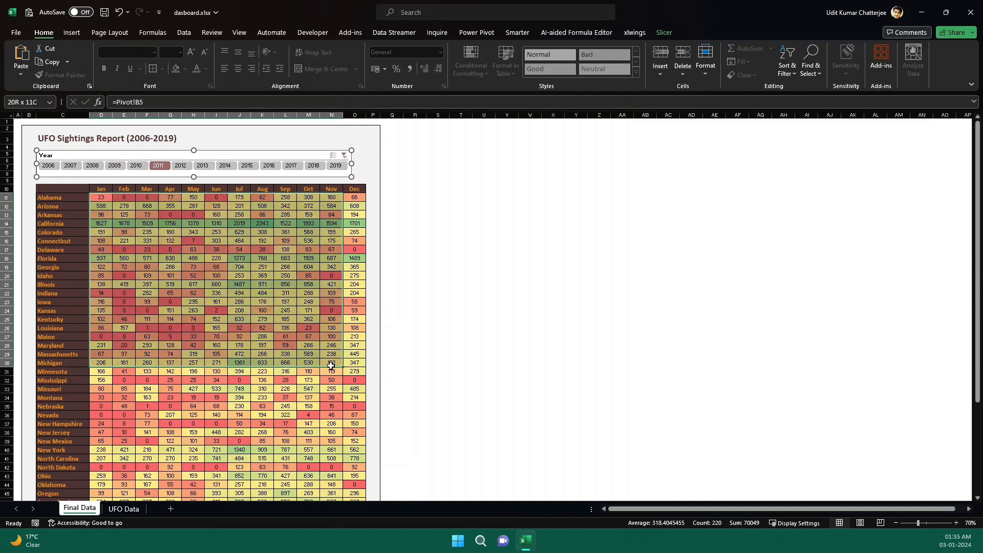
{"action": "left_click", "coordinate": [391, 284]}
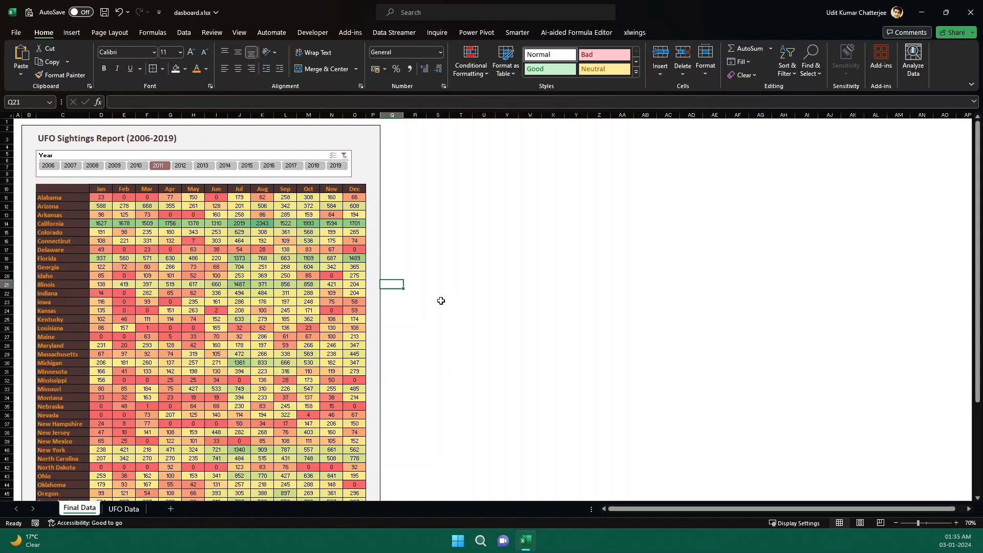
{"action": "left_click", "coordinate": [536, 539]}
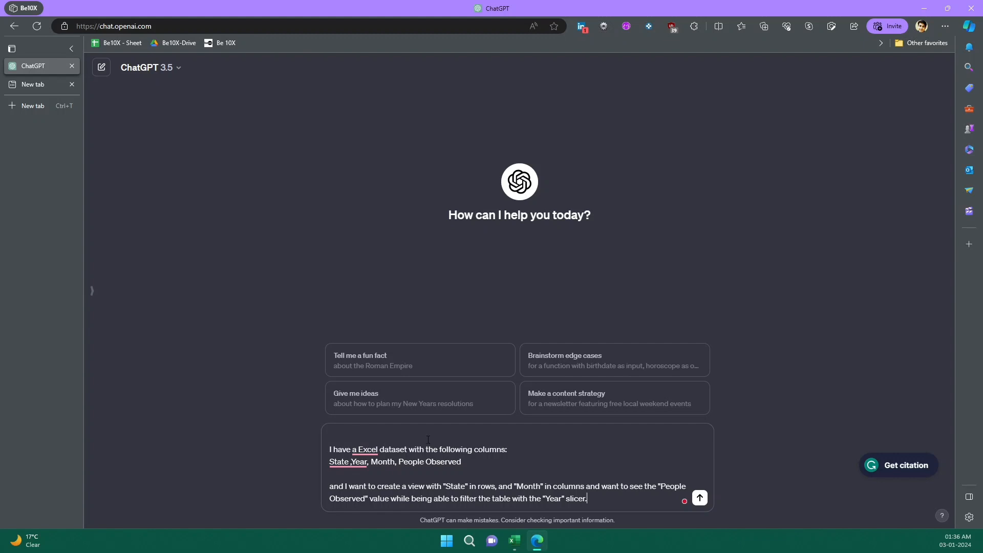
Accept Grammarly's suggestion so the prompt reads 'an Excel dataset'
{"action": "left_click", "coordinate": [365, 449]}
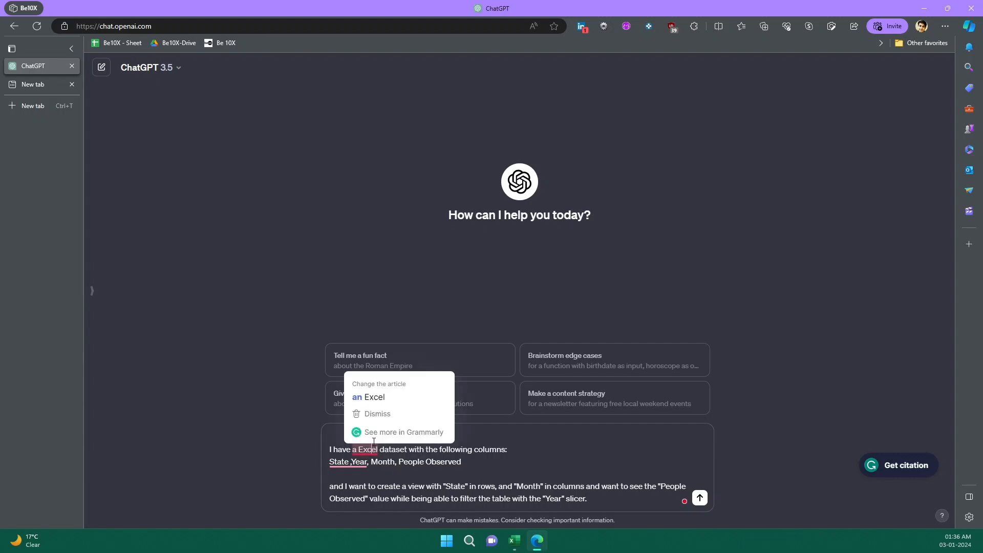
{"action": "left_click", "coordinate": [368, 397]}
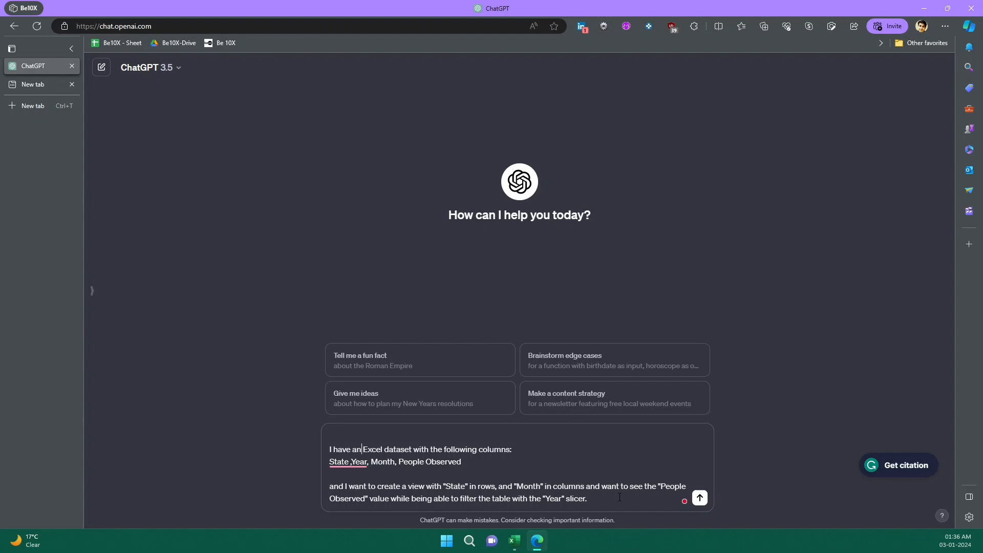
{"action": "mouse_move", "coordinate": [700, 498]}
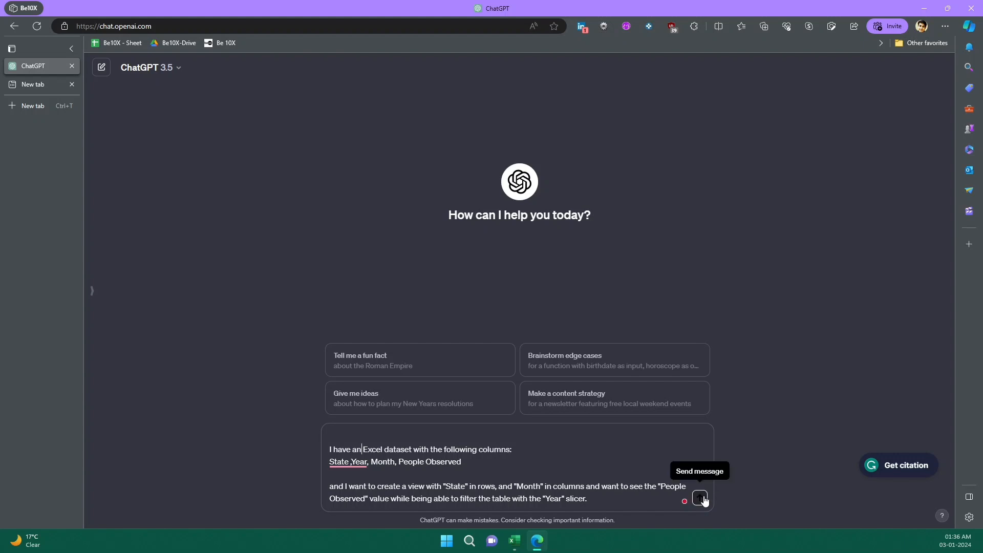
{"action": "left_click", "coordinate": [700, 498]}
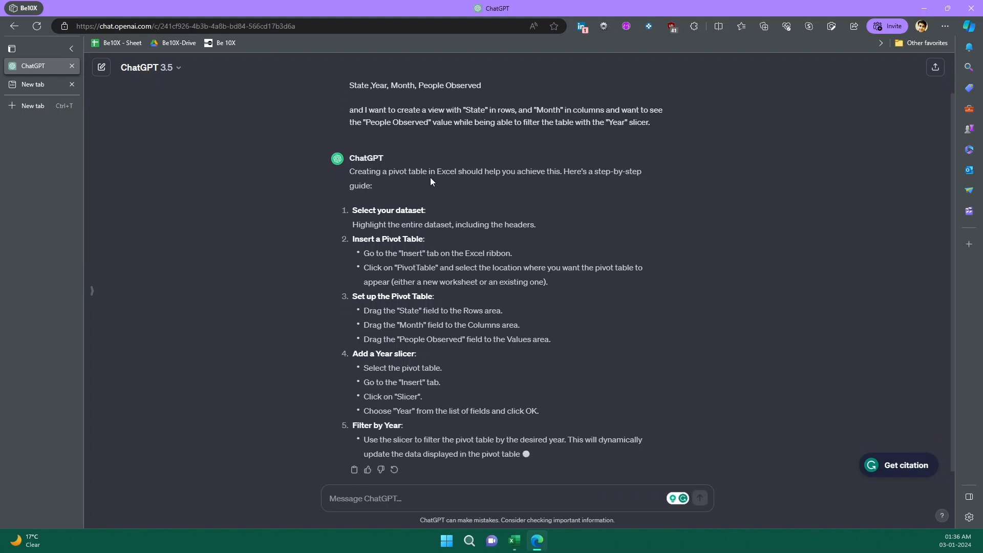
{"action": "scroll", "scroll_direction": "down", "scroll_amount": 3}
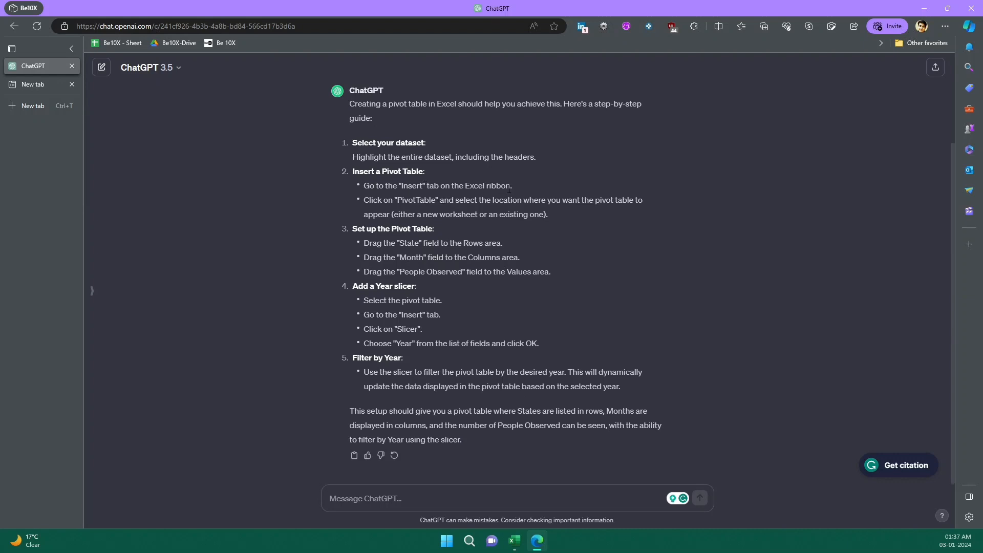
{"action": "mouse_move", "coordinate": [631, 214]}
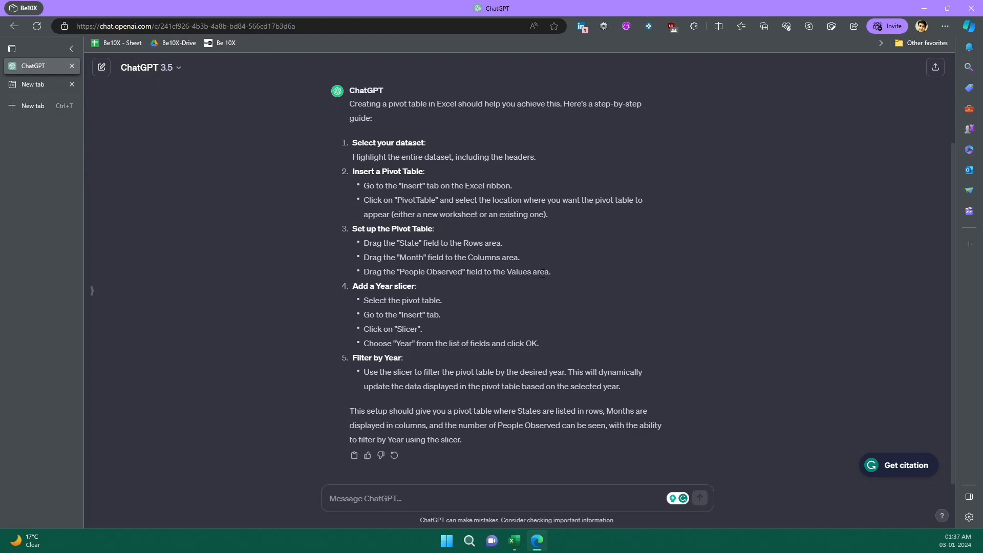
{"action": "mouse_move", "coordinate": [475, 301]}
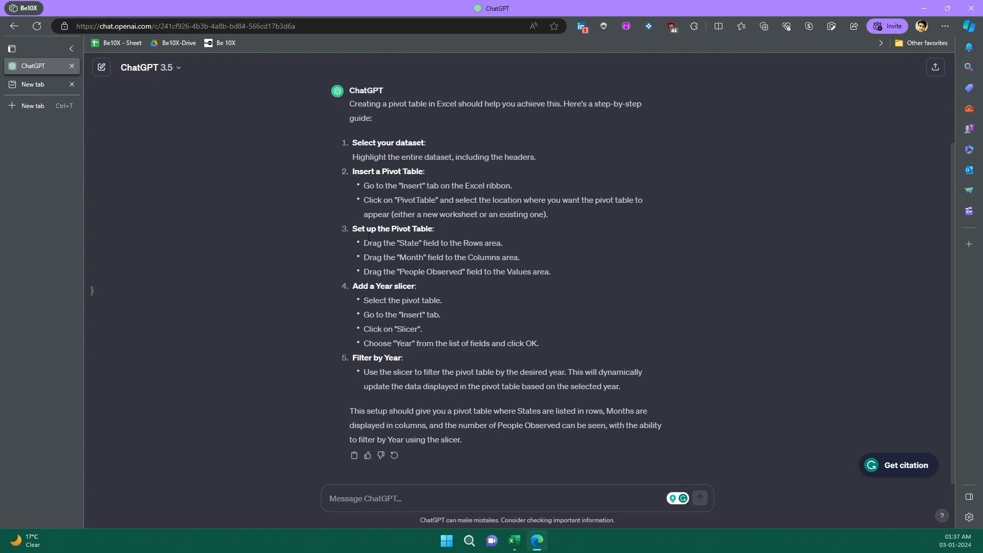
{"action": "mouse_move", "coordinate": [380, 372]}
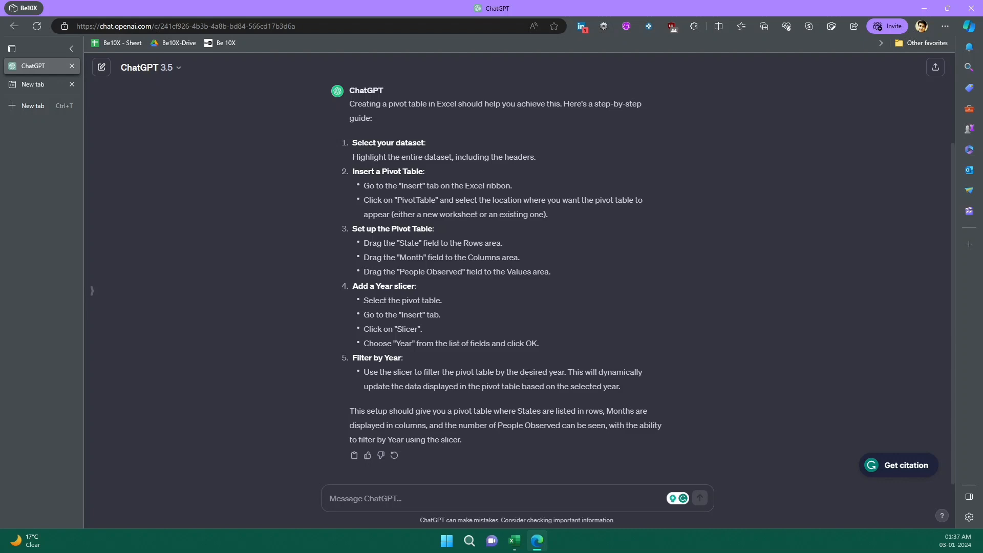
{"action": "mouse_move", "coordinate": [558, 396]}
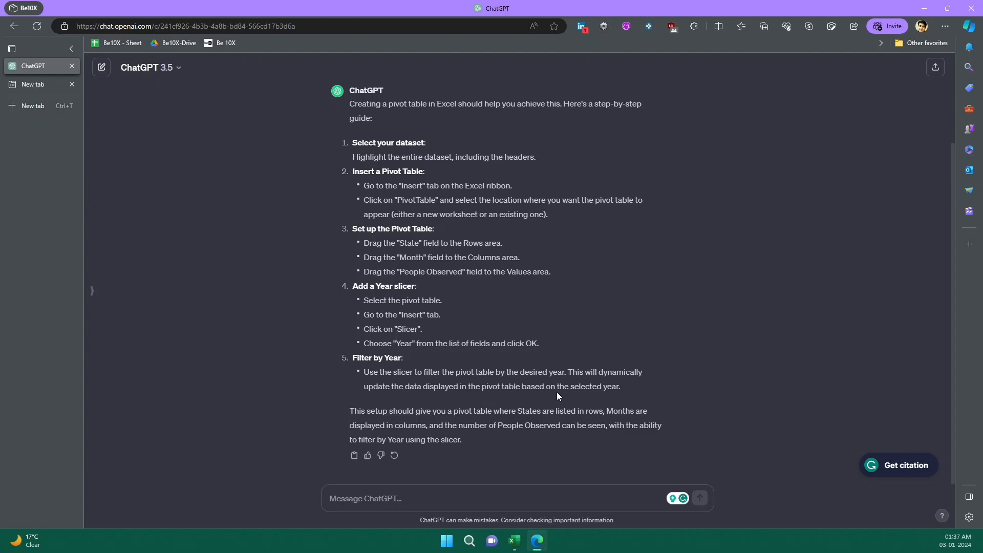
{"action": "mouse_move", "coordinate": [620, 397]}
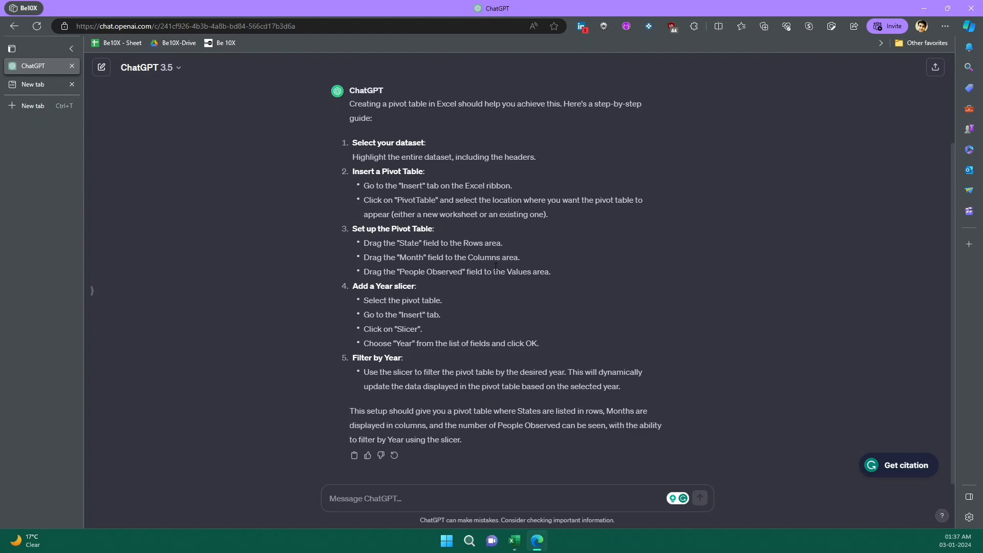
{"action": "mouse_move", "coordinate": [299, 254]}
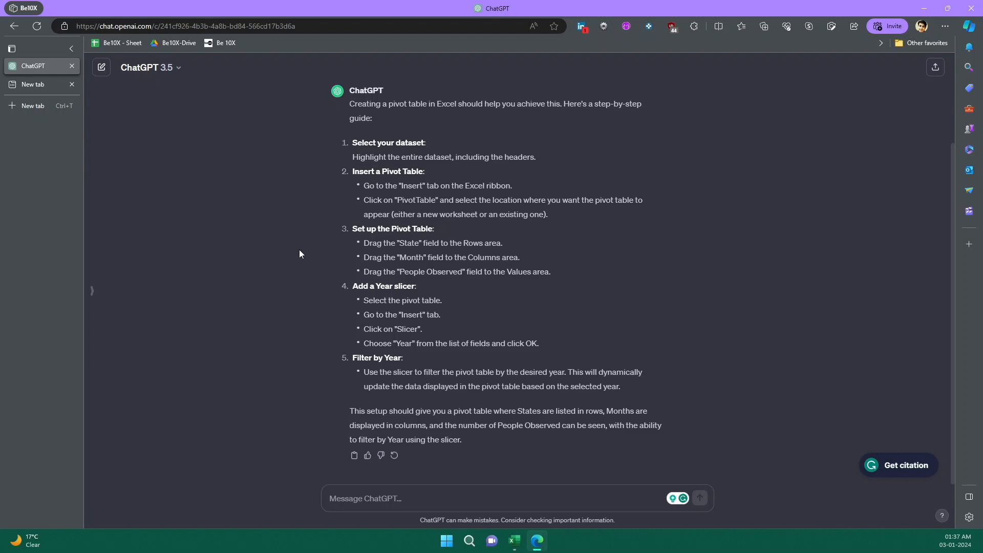
{"action": "mouse_move", "coordinate": [402, 461]}
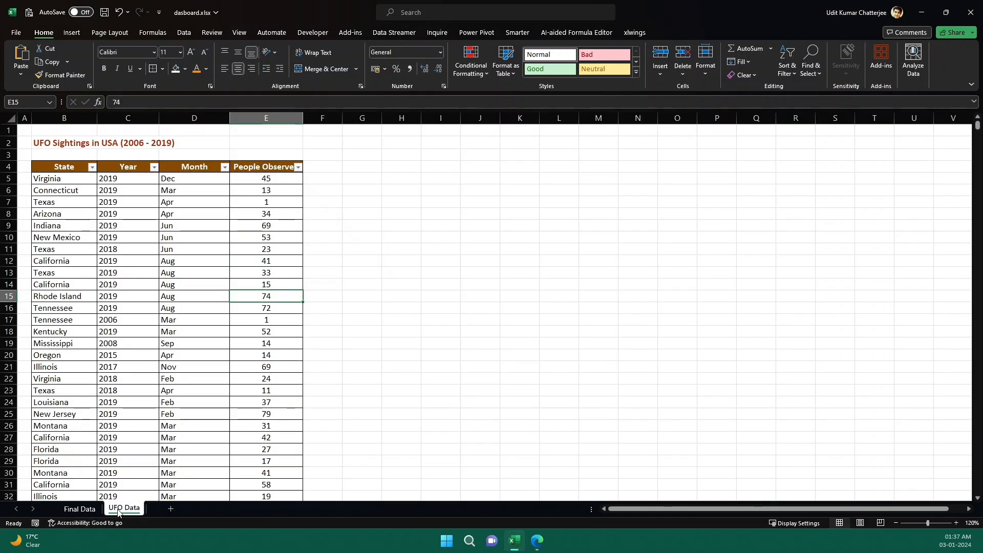
Insert a PivotTable from the UFO sightings table onto a new worksheet
{"action": "left_click", "coordinate": [64, 166]}
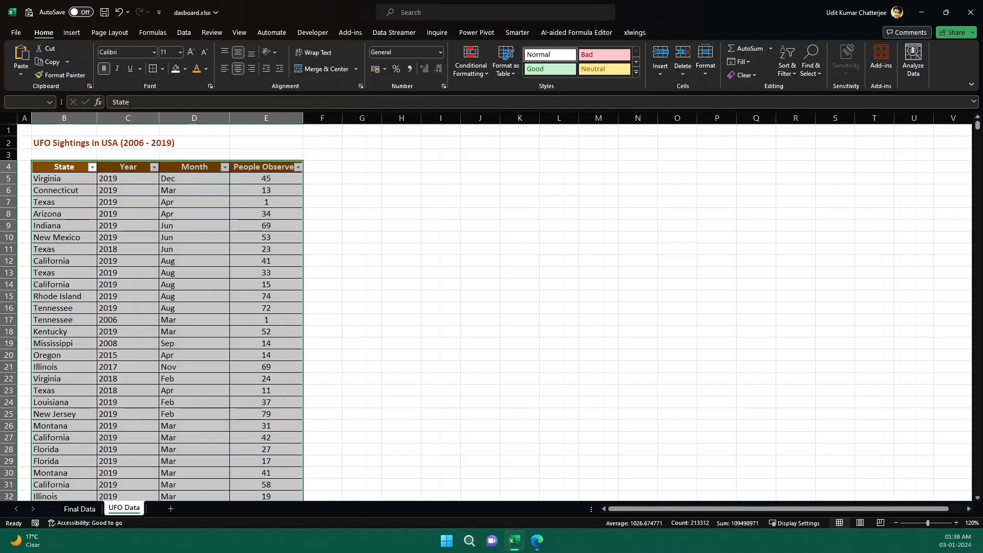
{"action": "mouse_move", "coordinate": [228, 239]}
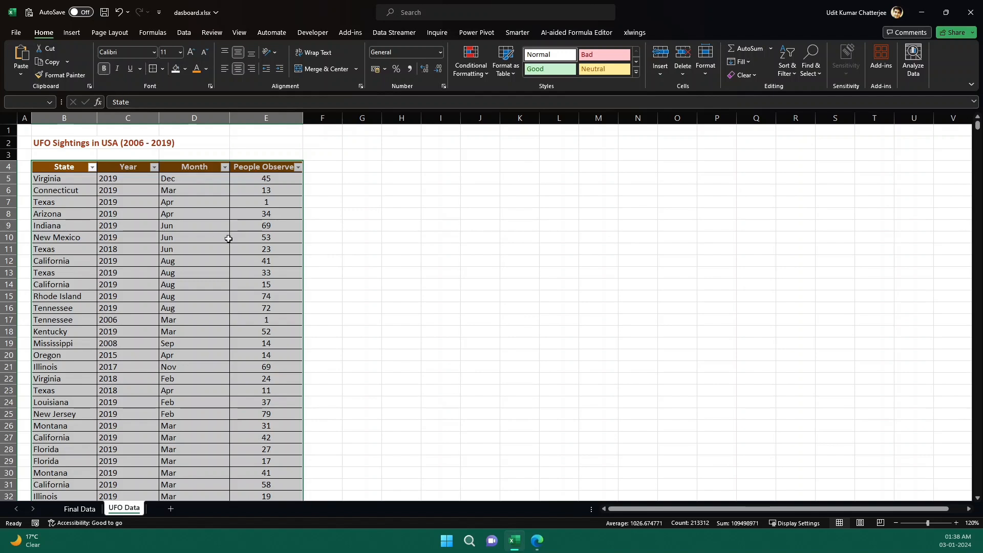
{"action": "left_click", "coordinate": [71, 31]}
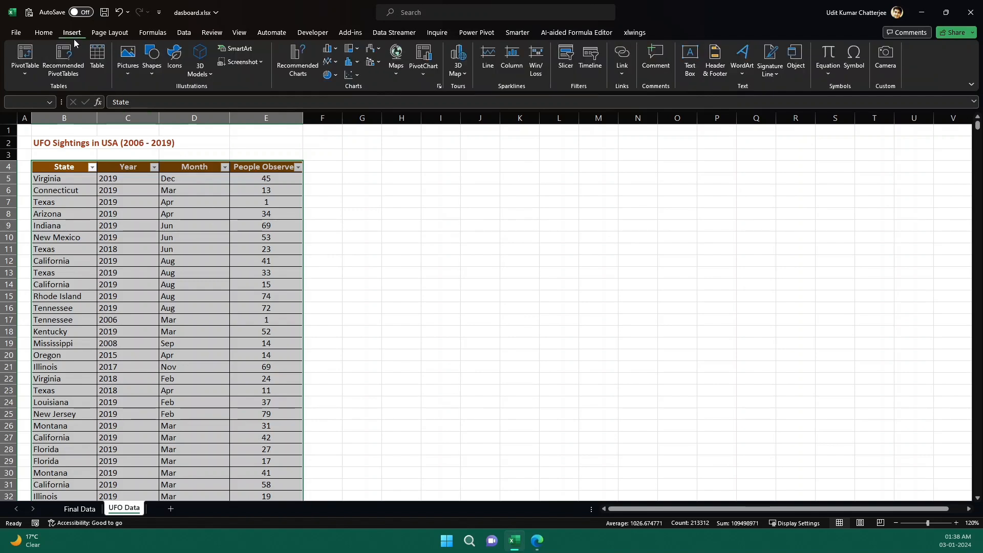
{"action": "left_click", "coordinate": [24, 59]}
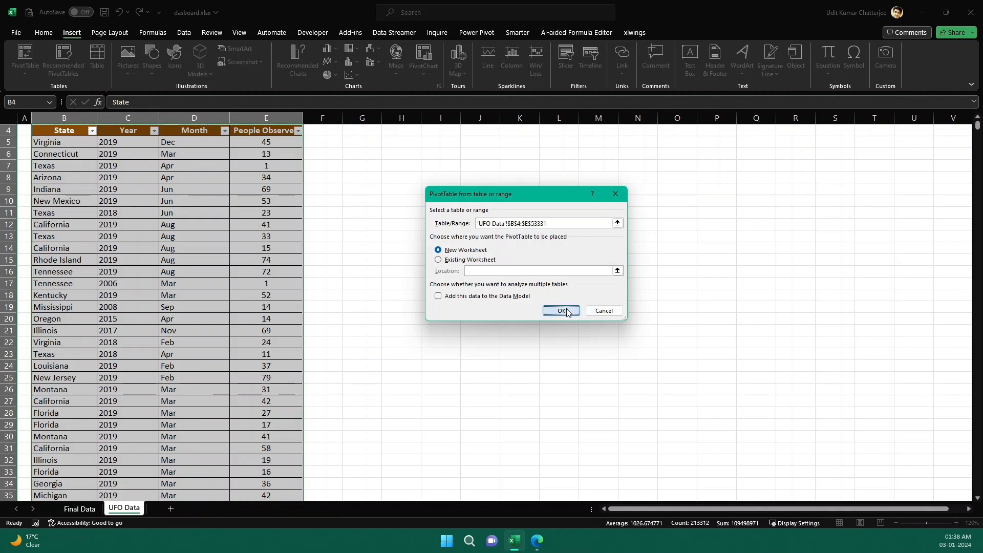
{"action": "left_click", "coordinate": [559, 310]}
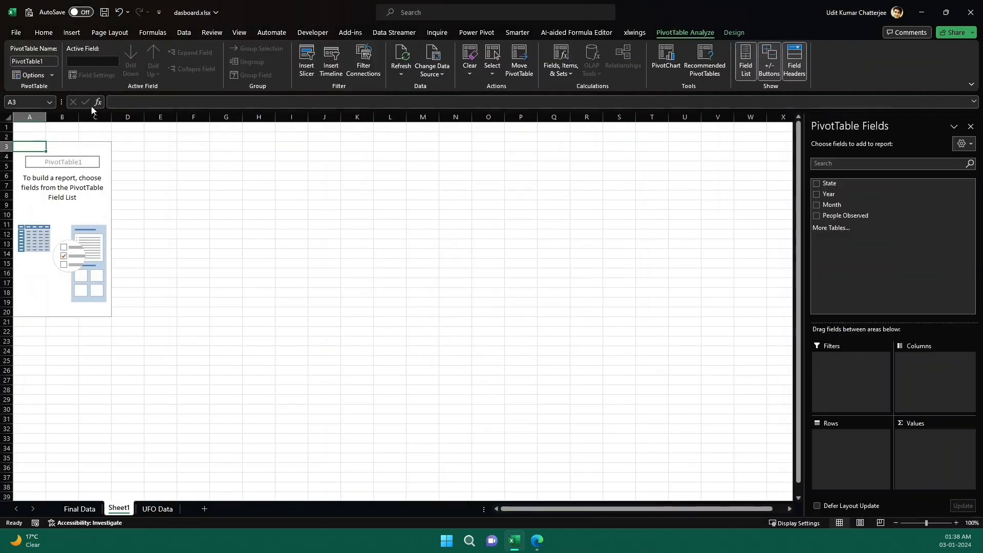
{"action": "mouse_move", "coordinate": [671, 216]}
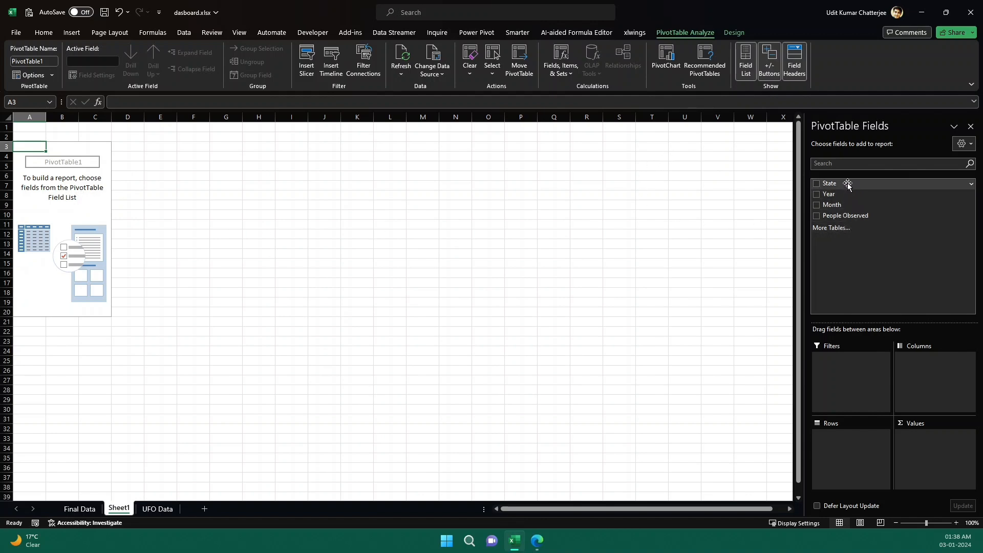
Lay out the pivot with State in Rows, Month in Columns, and summed People Observed values
{"action": "left_click", "coordinate": [817, 184]}
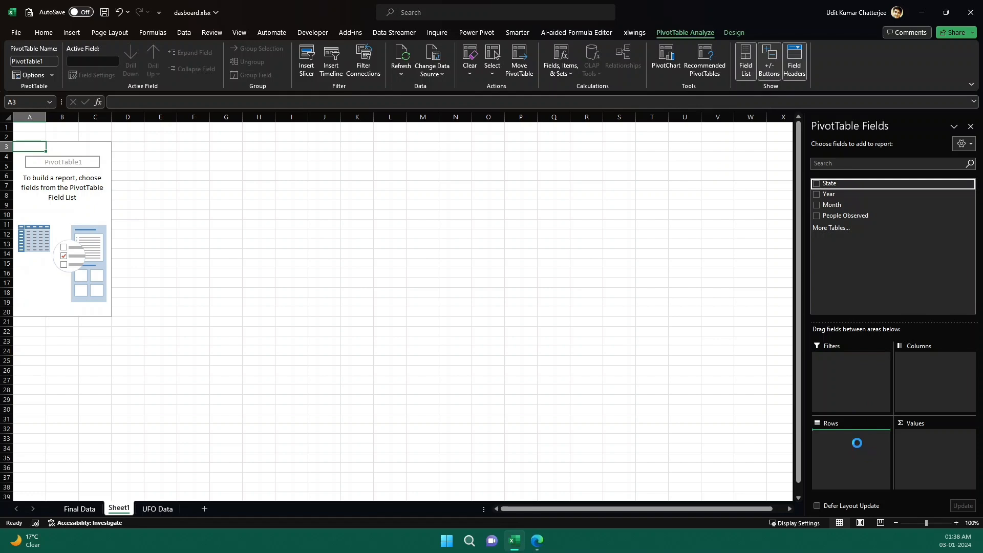
{"action": "left_click", "coordinate": [816, 184]}
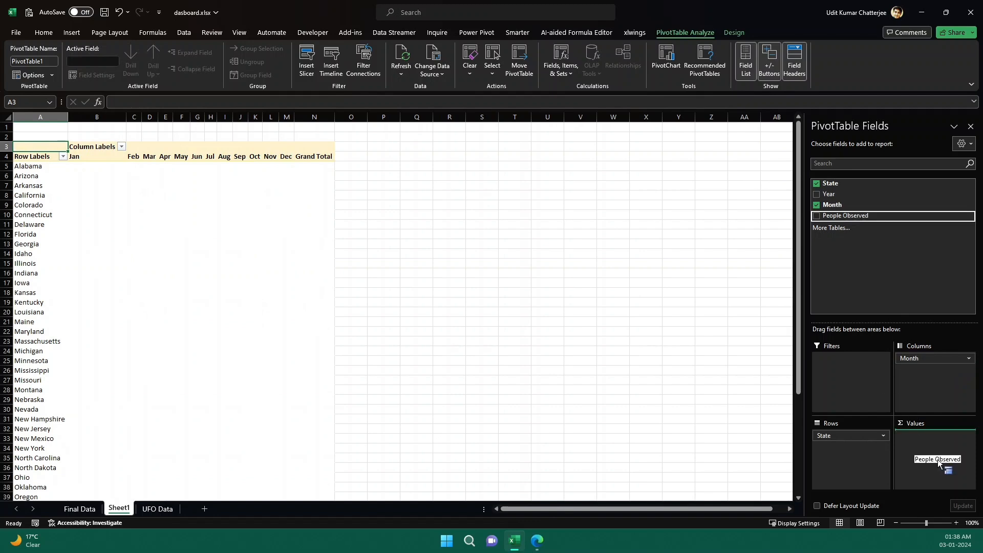
{"action": "left_click", "coordinate": [816, 215]}
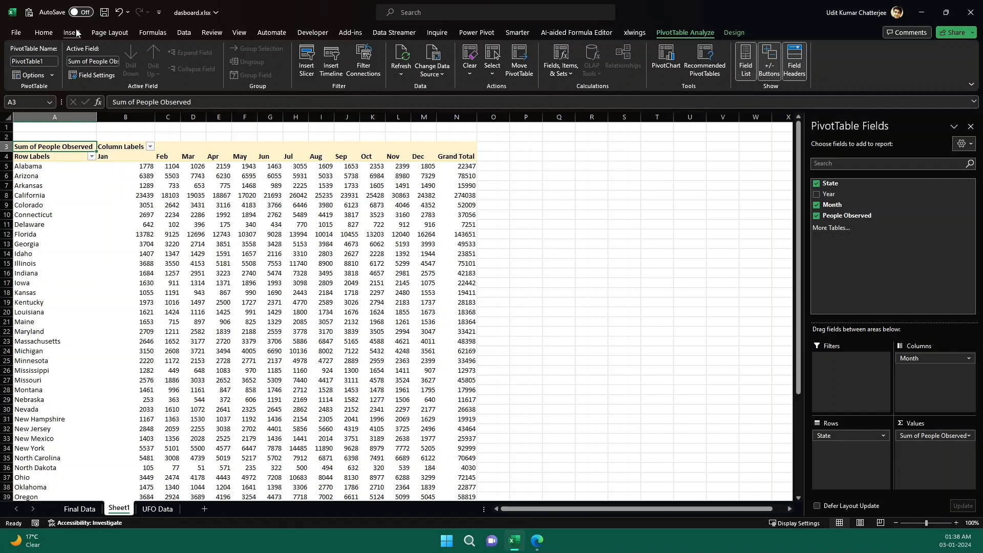
{"action": "left_click", "coordinate": [73, 32]}
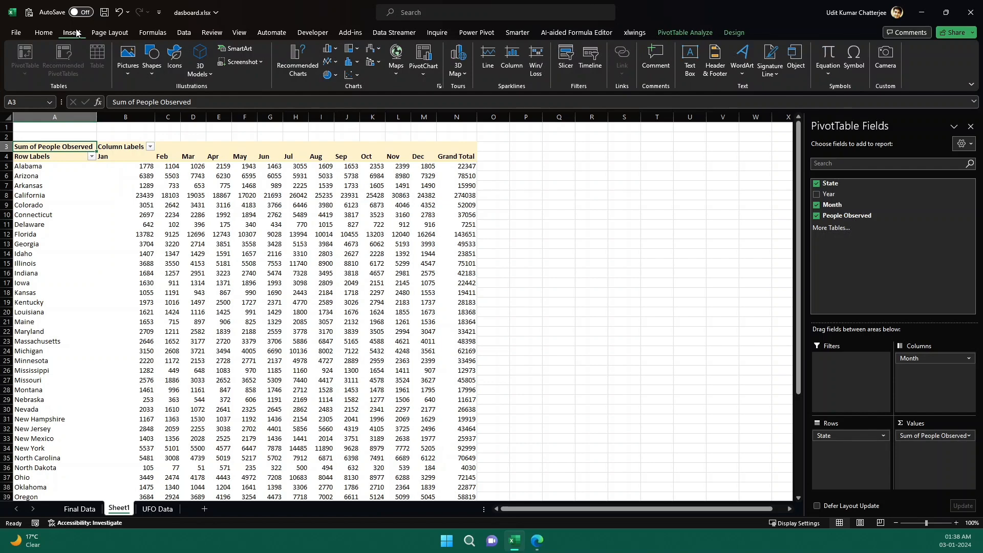
{"action": "left_click", "coordinate": [684, 32]}
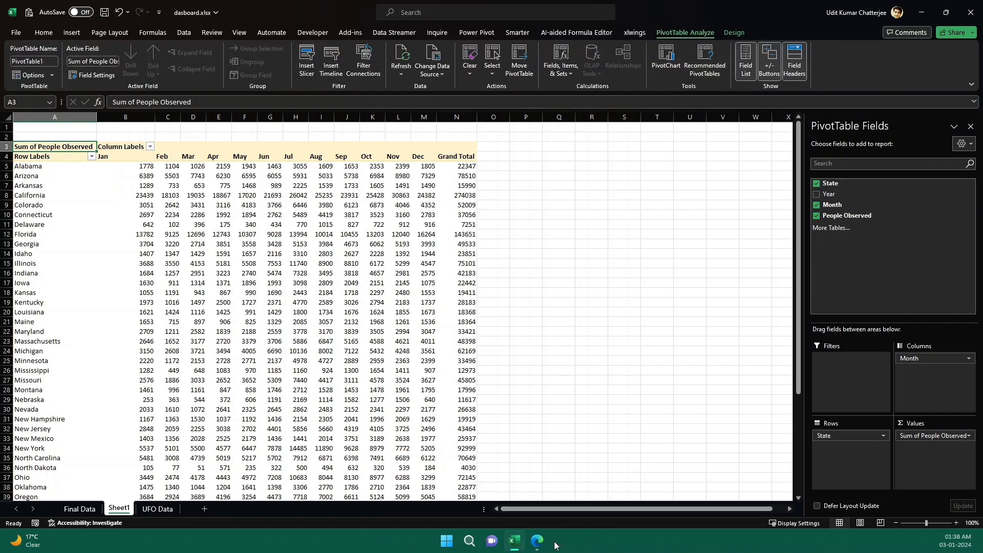
{"action": "left_click", "coordinate": [536, 540]}
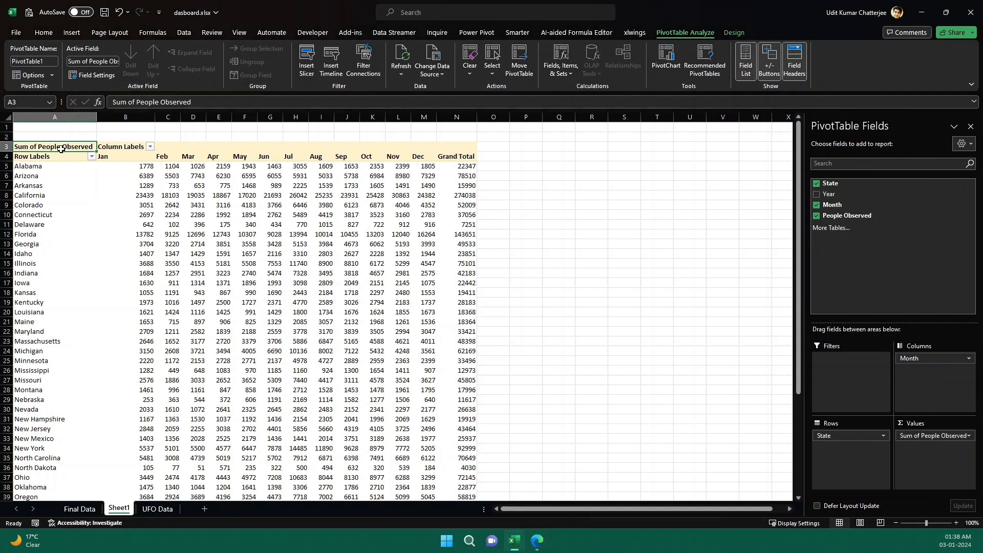
From a pivot cell, insert a slicer on the Year field
{"action": "left_click", "coordinate": [55, 166]}
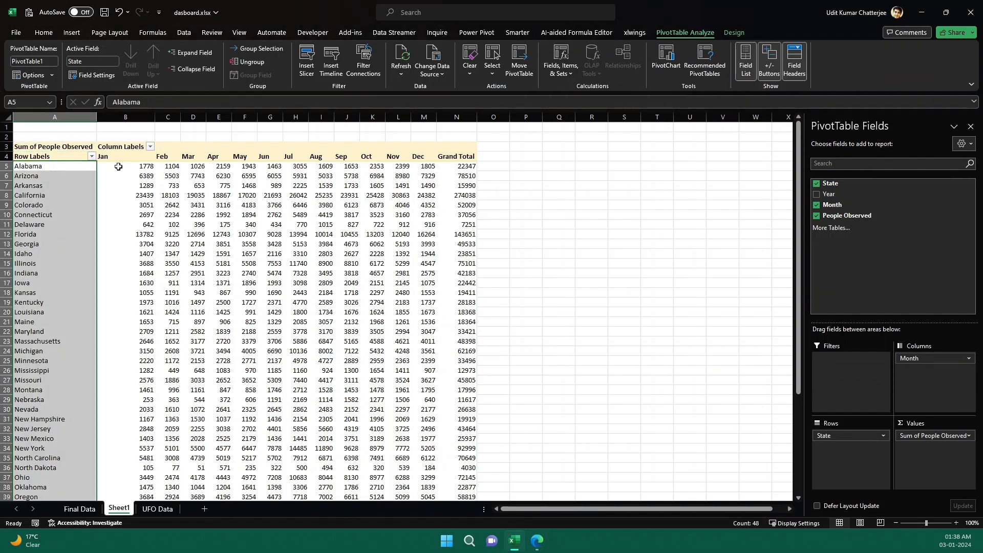
{"action": "mouse_move", "coordinate": [699, 35]}
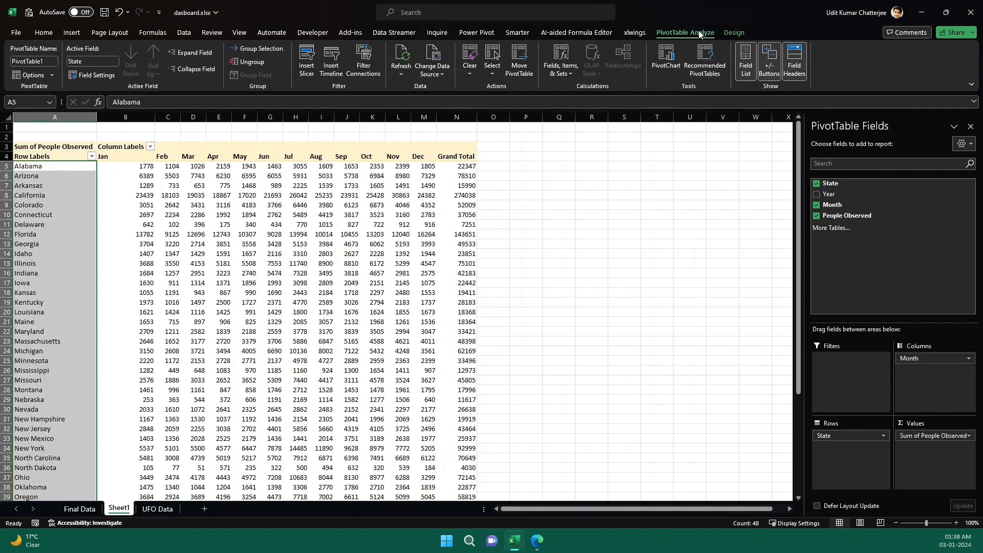
{"action": "left_click", "coordinate": [70, 33]}
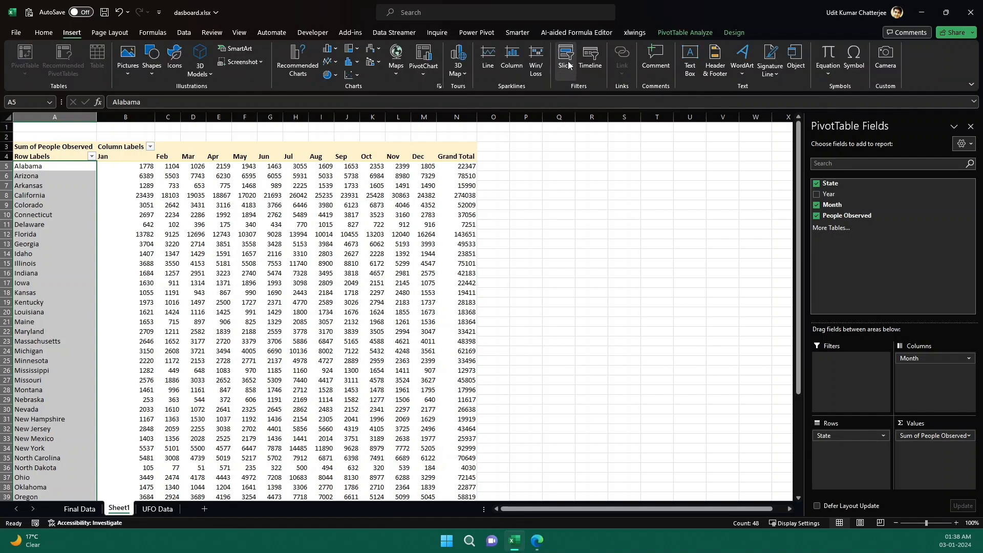
{"action": "left_click", "coordinate": [565, 59]}
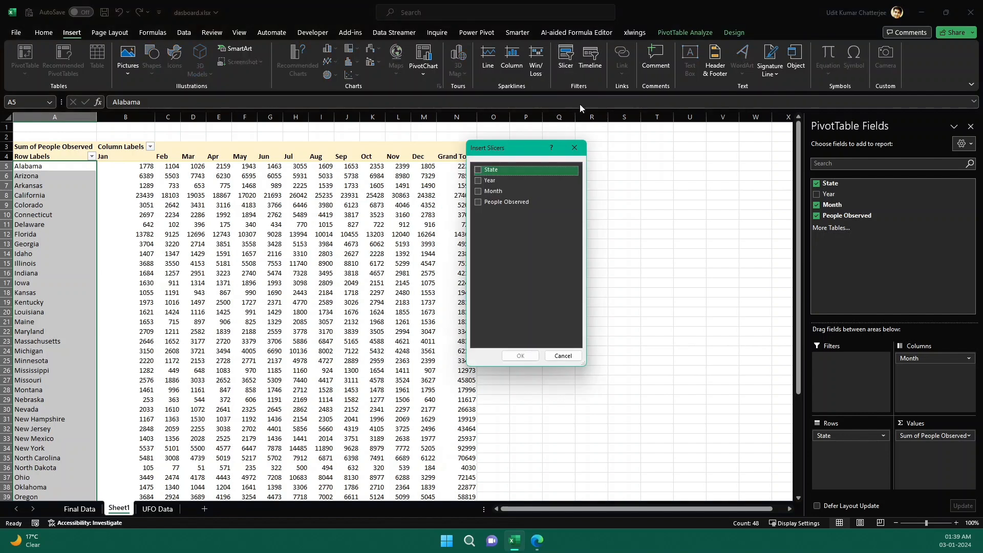
{"action": "left_click", "coordinate": [491, 180]}
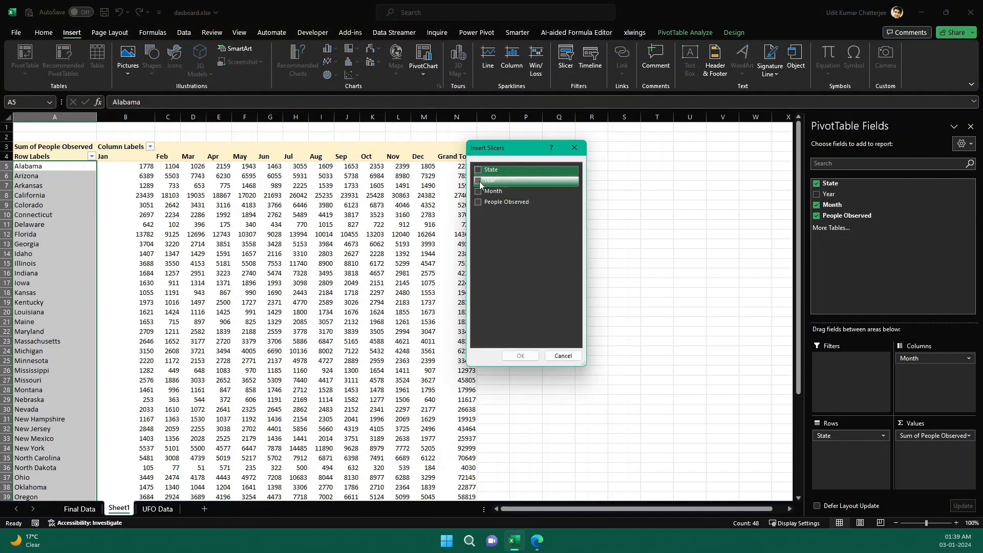
{"action": "left_click", "coordinate": [478, 181]}
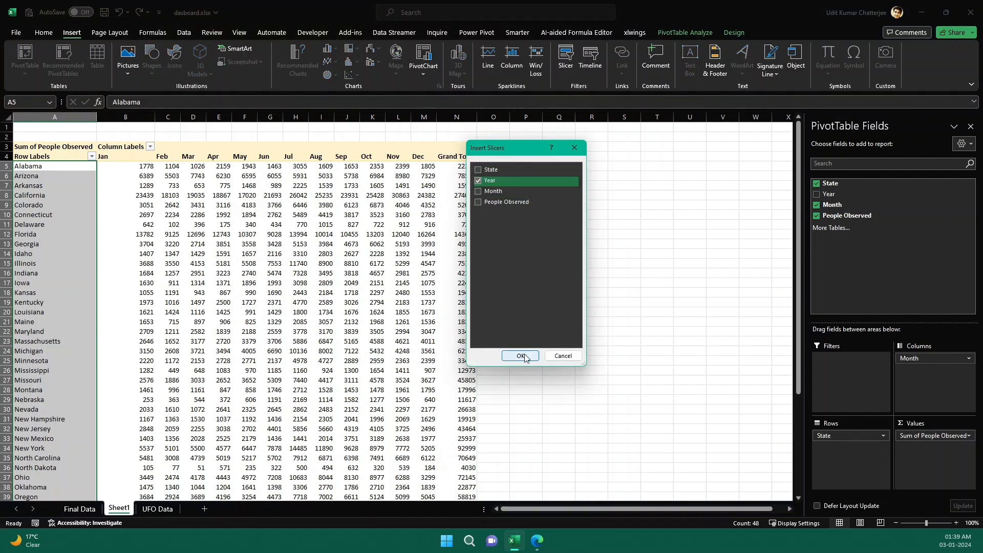
{"action": "left_click", "coordinate": [519, 355]}
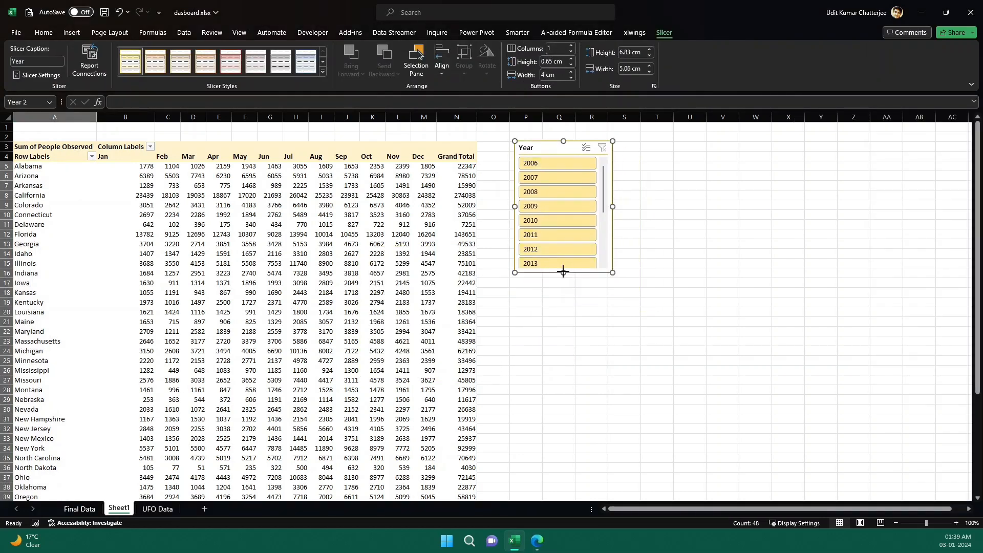
Stretch the Year slicer to show all years and filter the pivot to 2014, then 2016
{"action": "left_click_drag", "start_coordinate": [562, 271], "coordinate": [562, 385]}
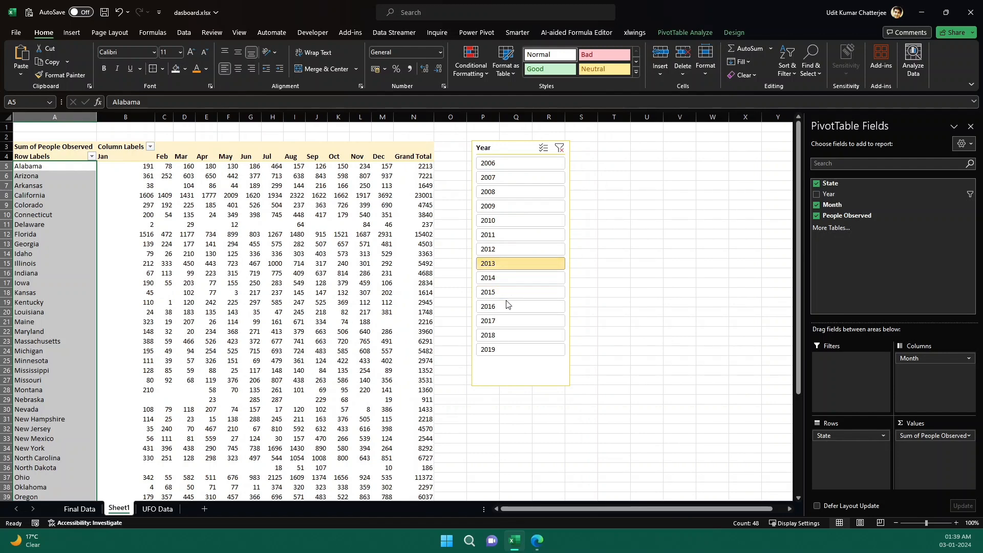
{"action": "left_click", "coordinate": [501, 335]}
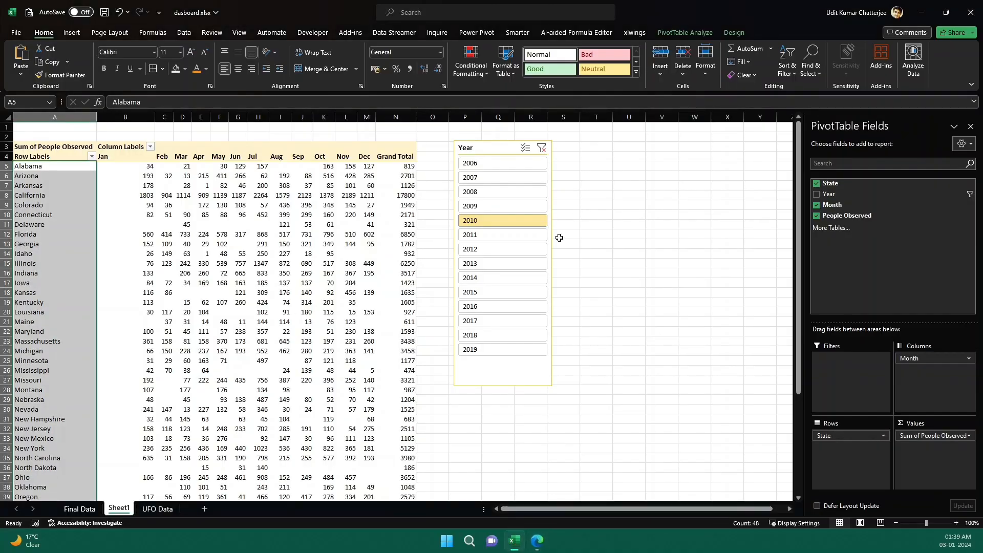
{"action": "left_click", "coordinate": [494, 277]}
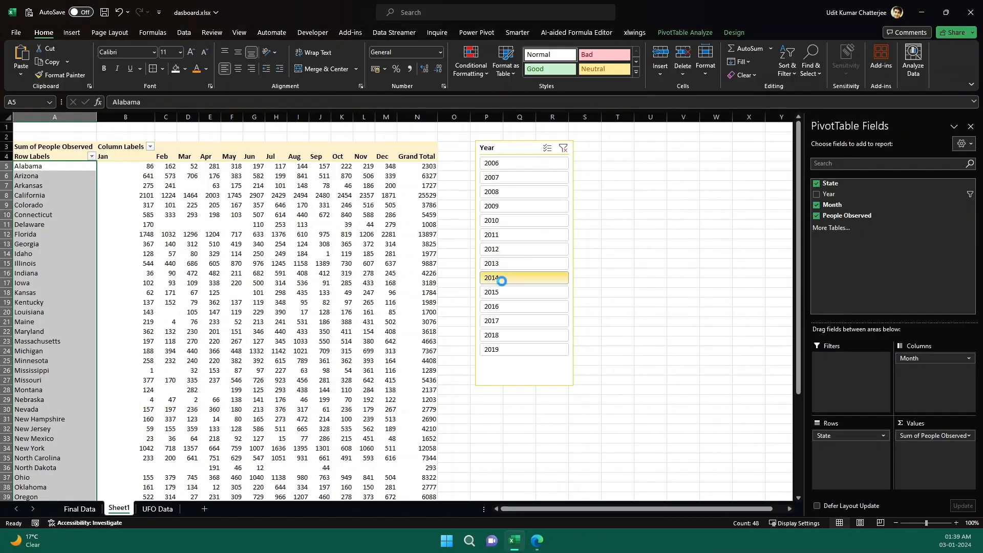
{"action": "left_click", "coordinate": [519, 306]}
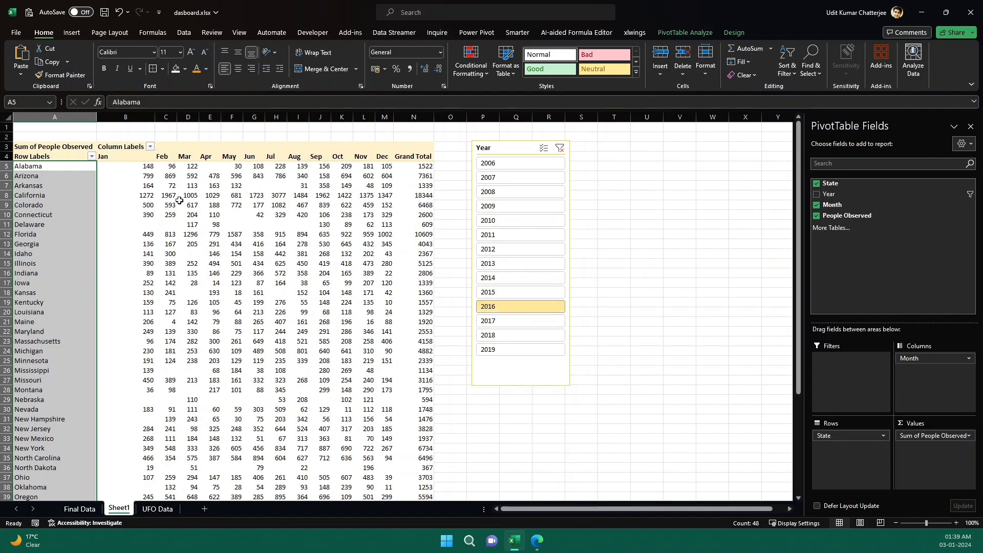
{"action": "left_click", "coordinate": [125, 165]}
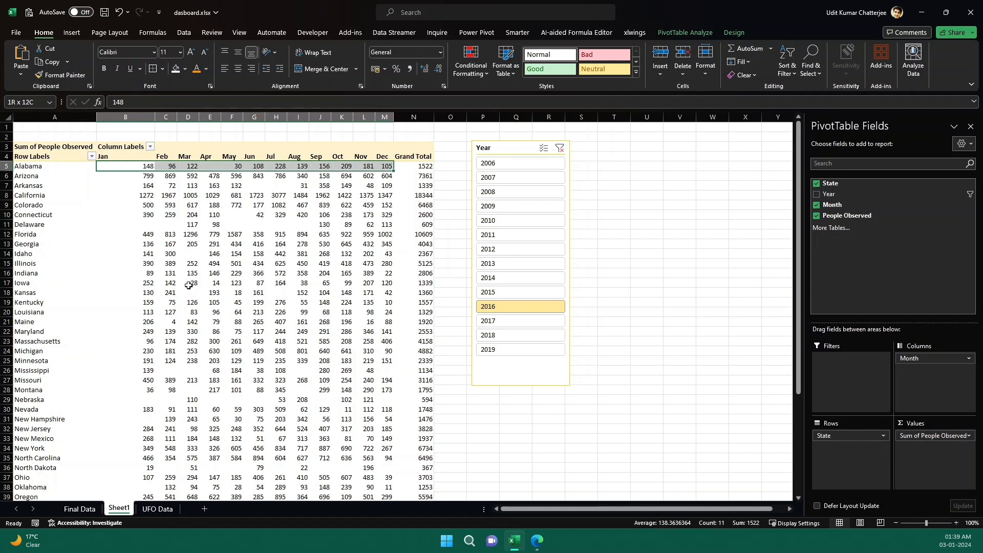
Apply a red-yellow-green colour scale to the monthly counts, then set the slicer to 2012
{"action": "left_click_drag", "start_coordinate": [125, 166], "coordinate": [384, 234]}
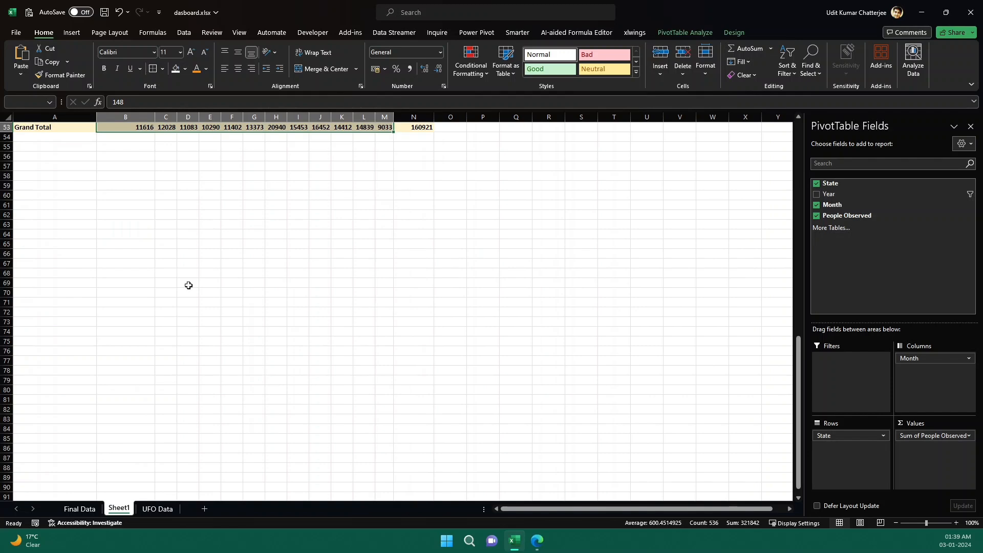
{"action": "scroll", "scroll_direction": "up", "scroll_amount": 3}
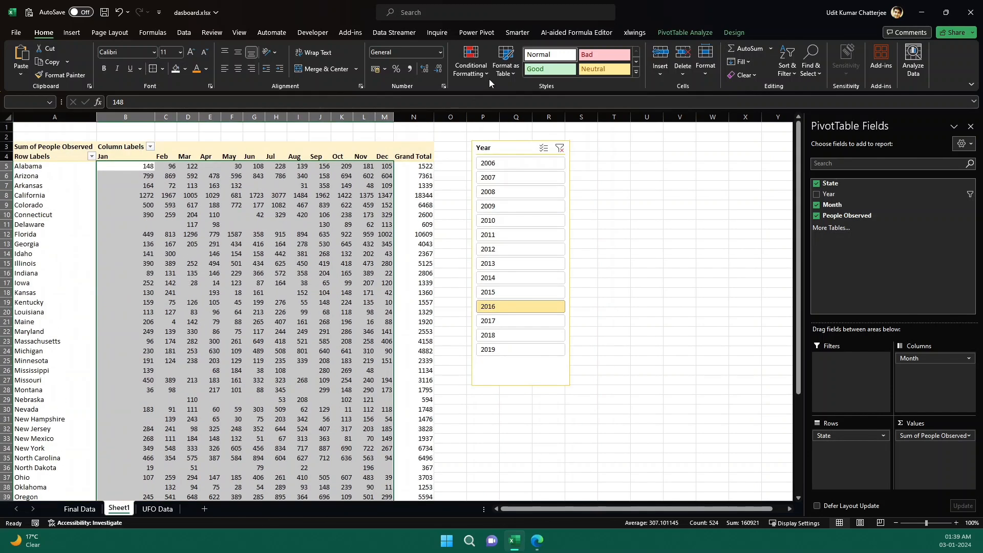
{"action": "left_click", "coordinate": [470, 62]}
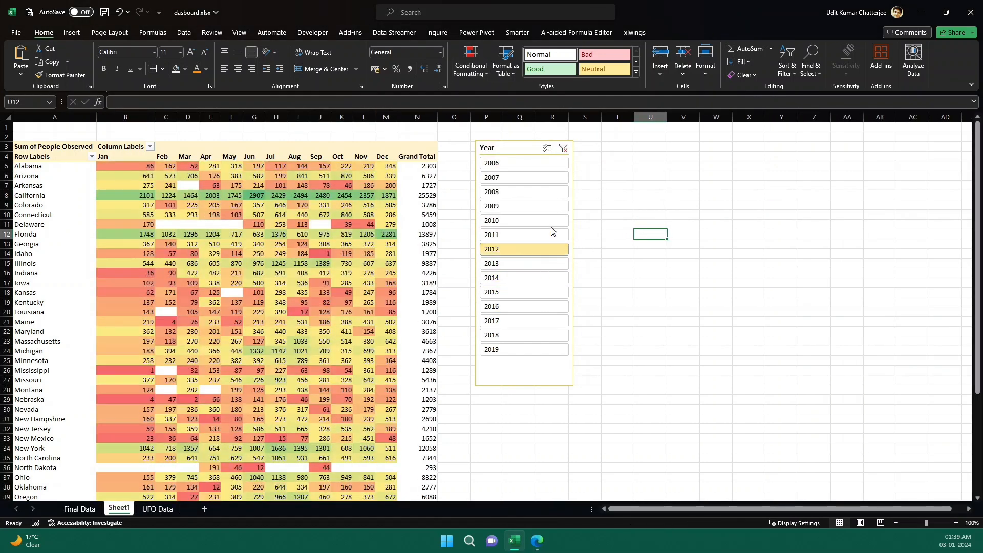
{"action": "left_click", "coordinate": [522, 277]}
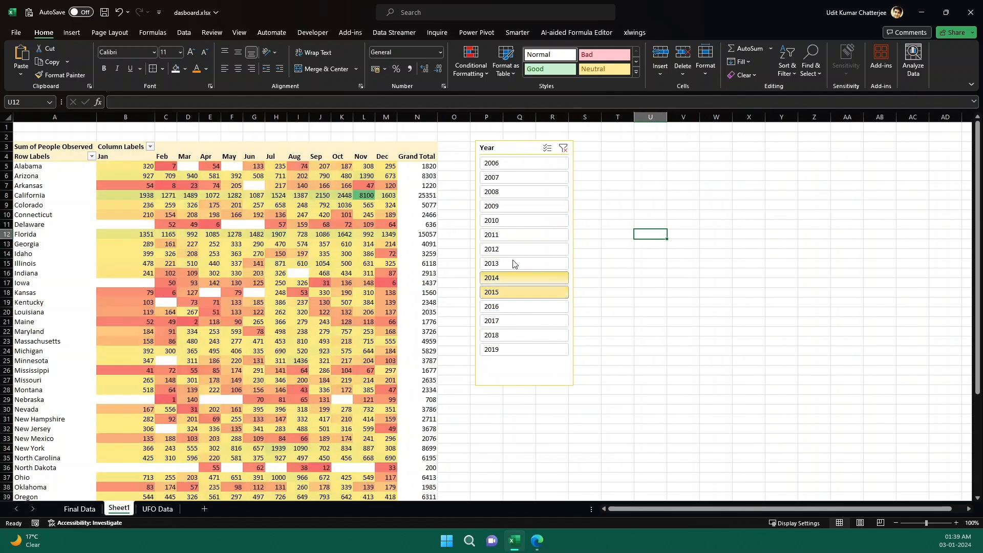
{"action": "left_click", "coordinate": [523, 248]}
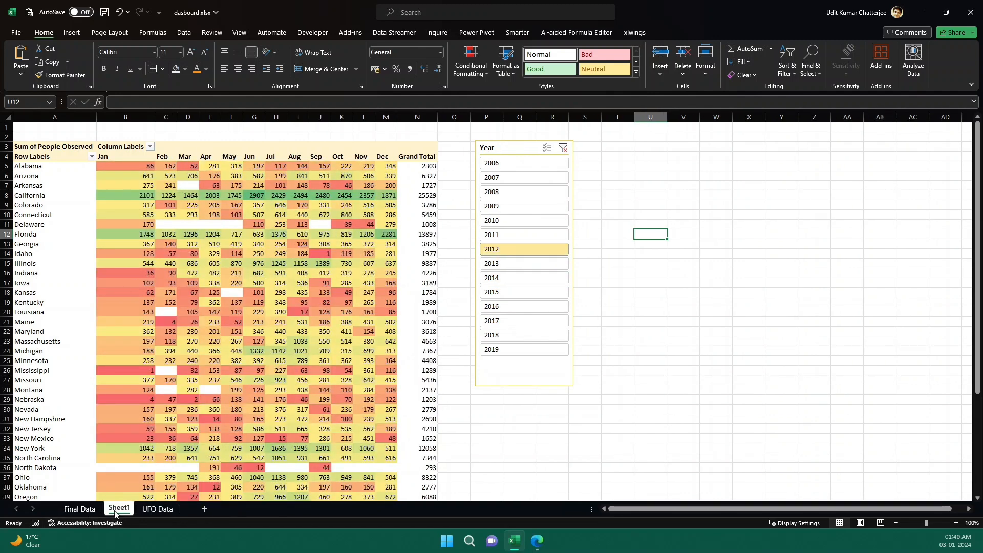
{"action": "left_click", "coordinate": [78, 508]}
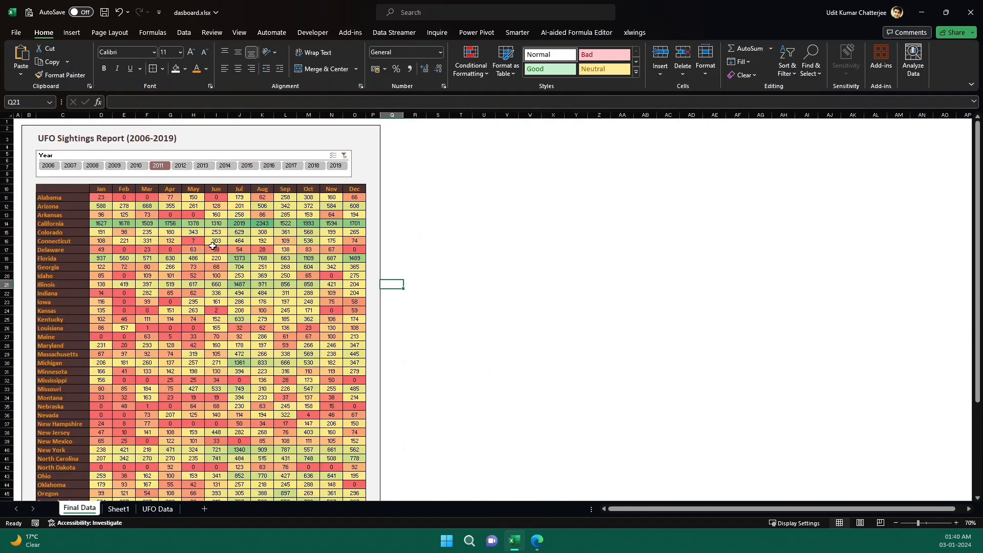
{"action": "left_click", "coordinate": [203, 165]}
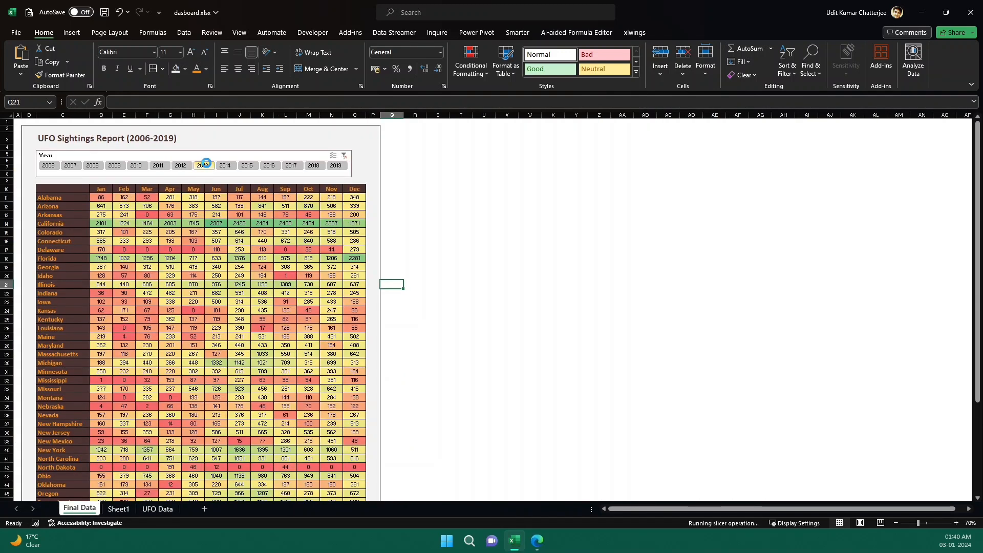
{"action": "left_click", "coordinate": [157, 508]}
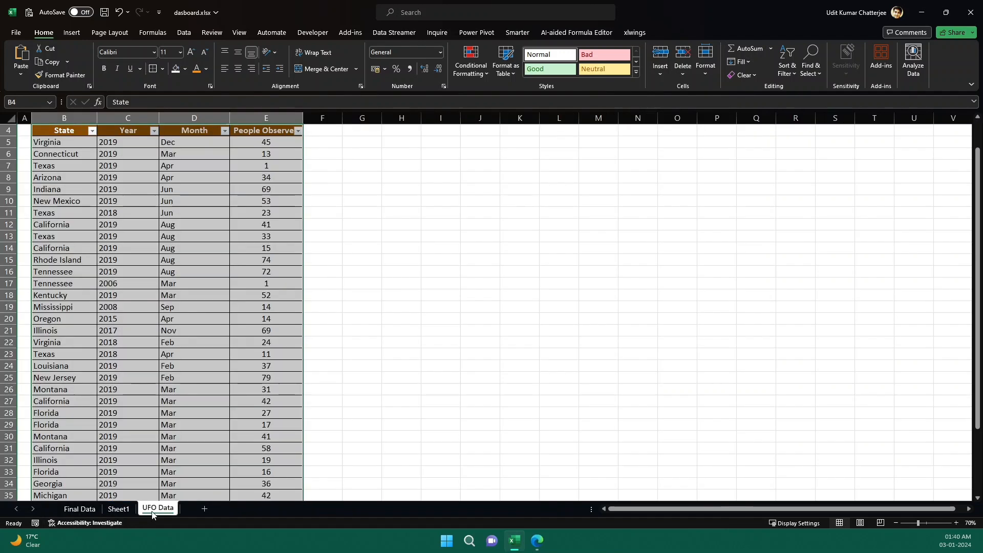
{"action": "left_click", "coordinate": [118, 509]}
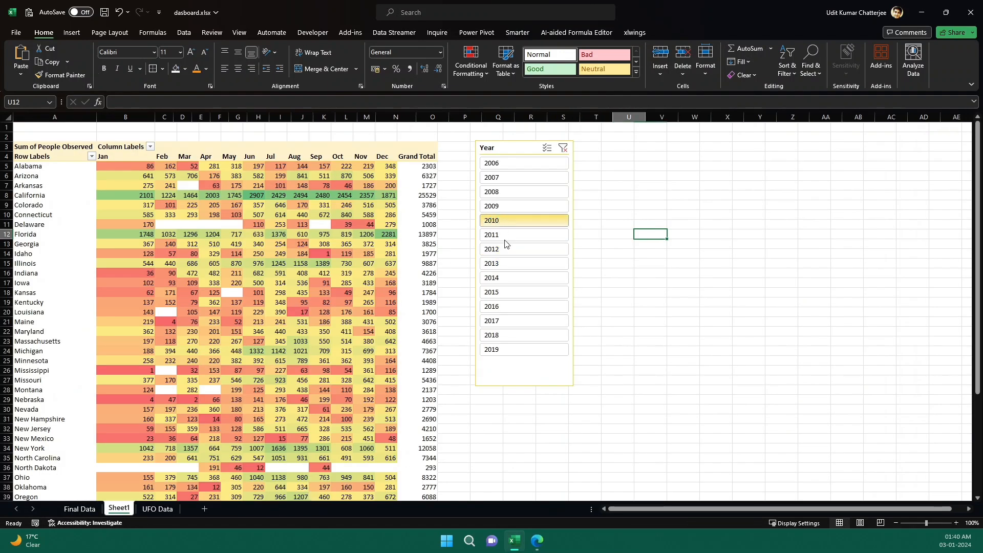
Raise the Year slicer to 14 button columns and widen it to fit 2006–2019
{"action": "left_click", "coordinate": [523, 291]}
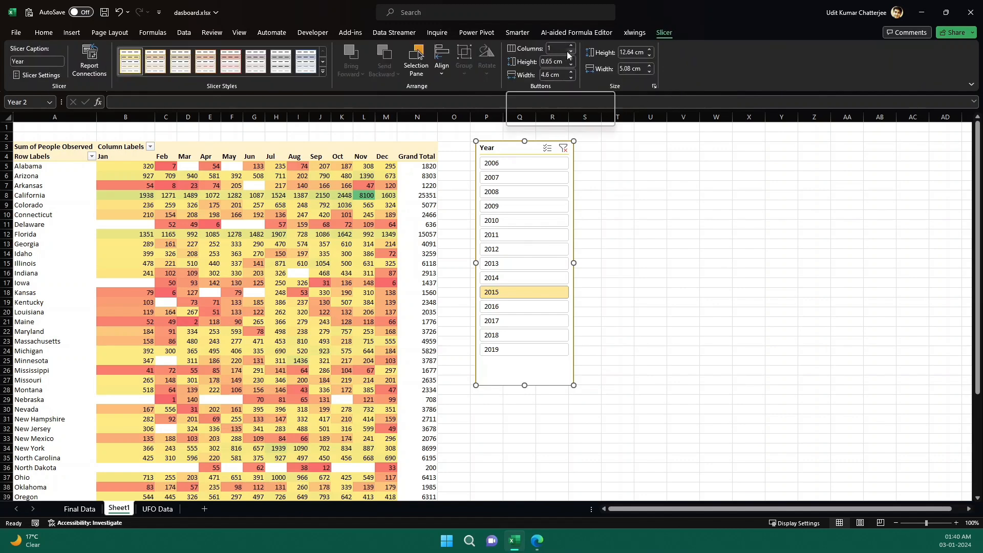
{"action": "left_click", "coordinate": [571, 49]}
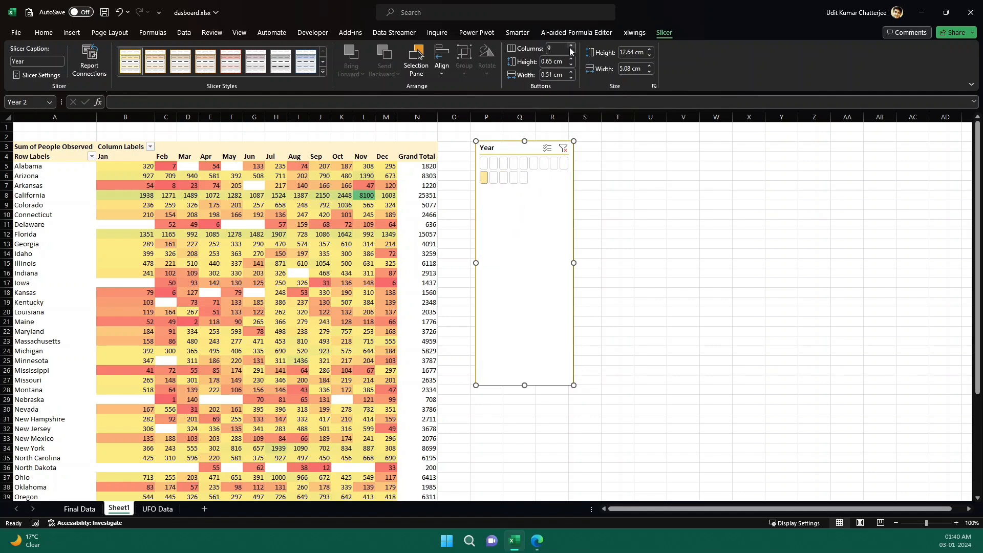
{"action": "left_click", "coordinate": [570, 49]}
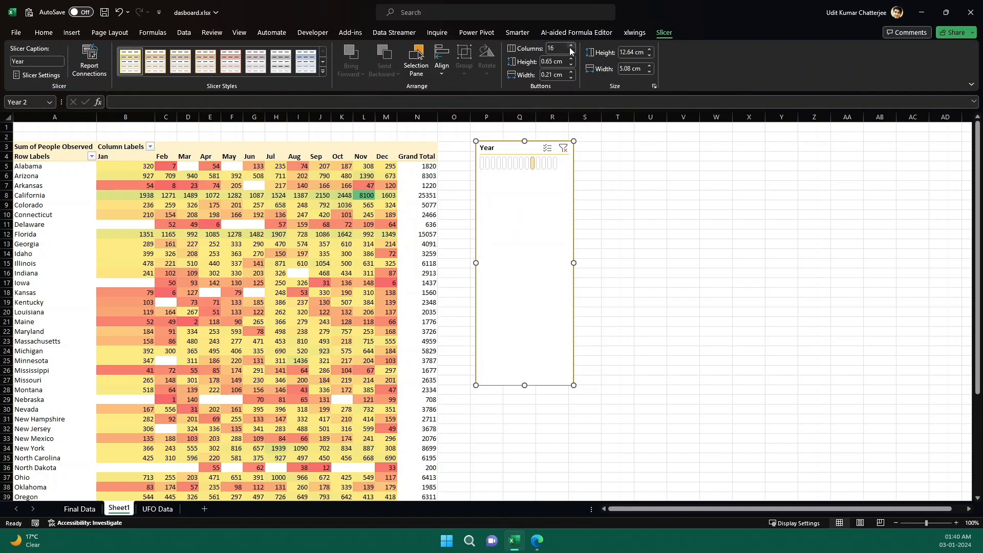
{"action": "left_click", "coordinate": [570, 54]}
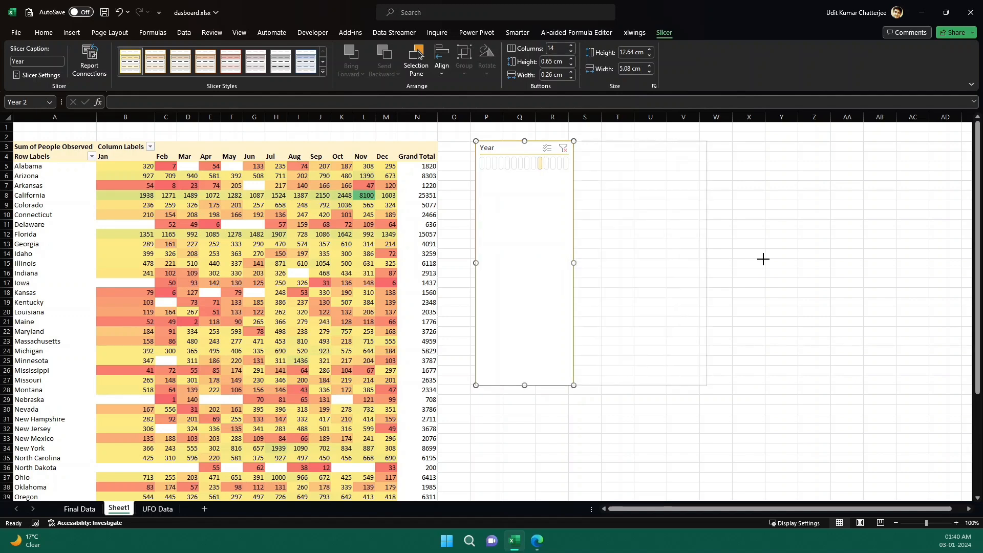
{"action": "left_click_drag", "start_coordinate": [573, 262], "coordinate": [773, 262]}
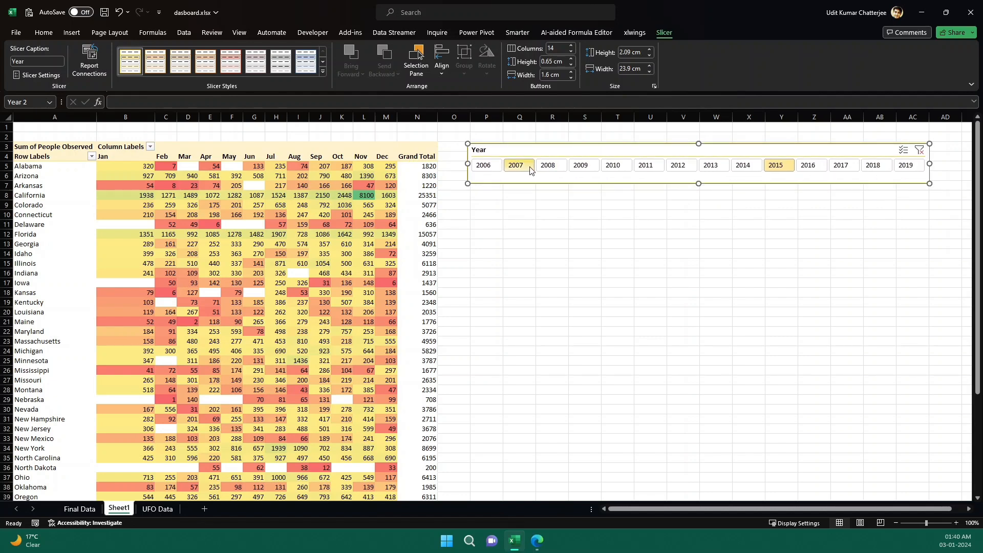
Filter the slicer to 2010, then 2011, clear it, pick 2019, and view Final Data
{"action": "left_click", "coordinate": [615, 165]}
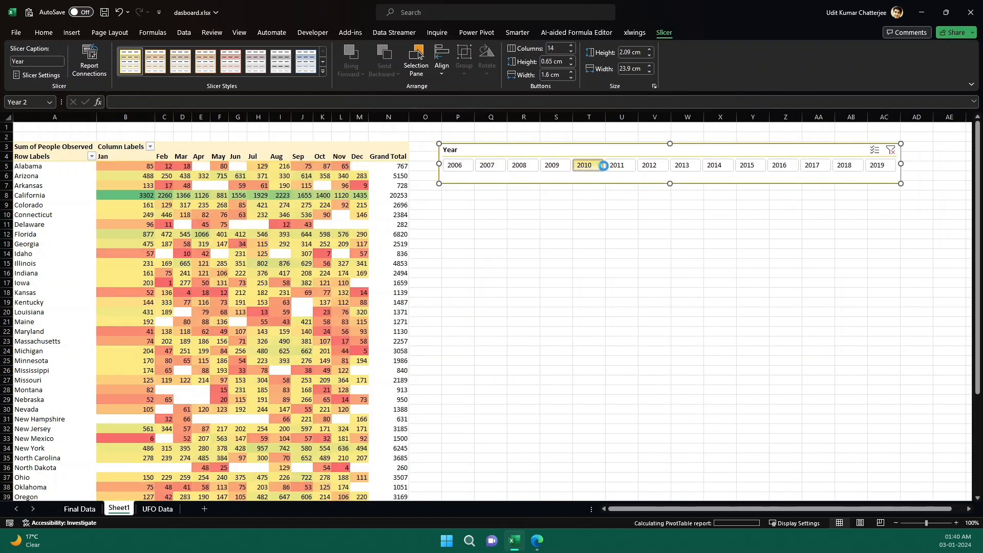
{"action": "left_click", "coordinate": [634, 165]}
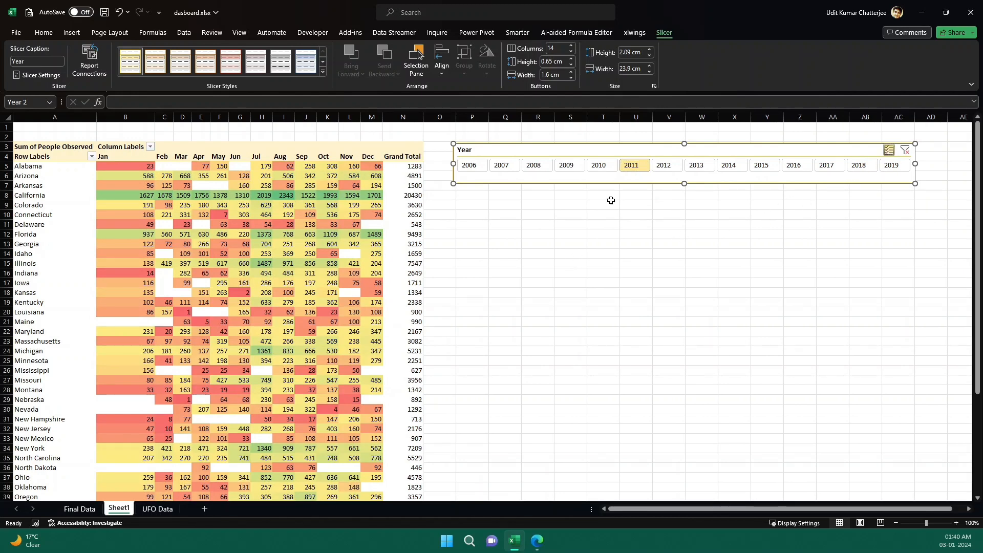
{"action": "left_click", "coordinate": [581, 165]}
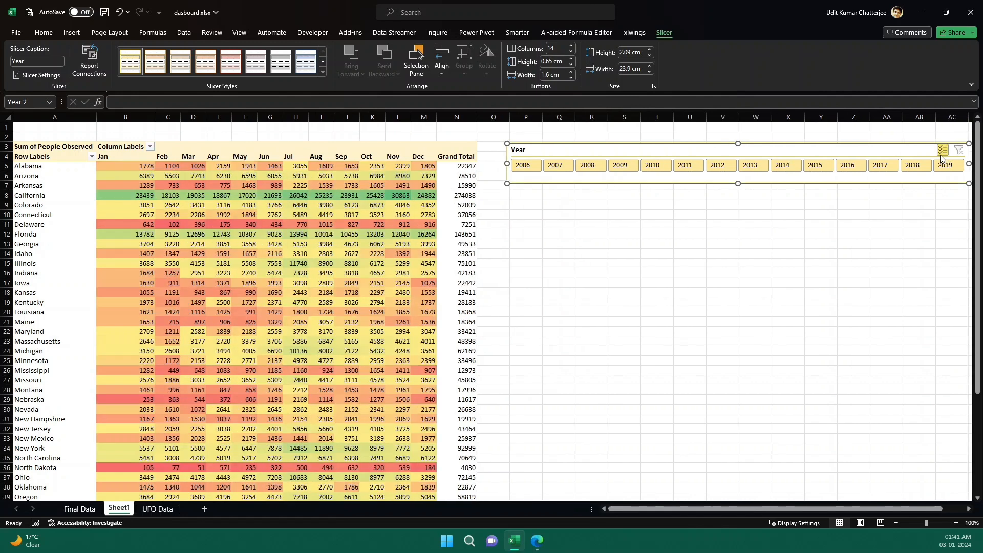
{"action": "mouse_move", "coordinate": [692, 201]}
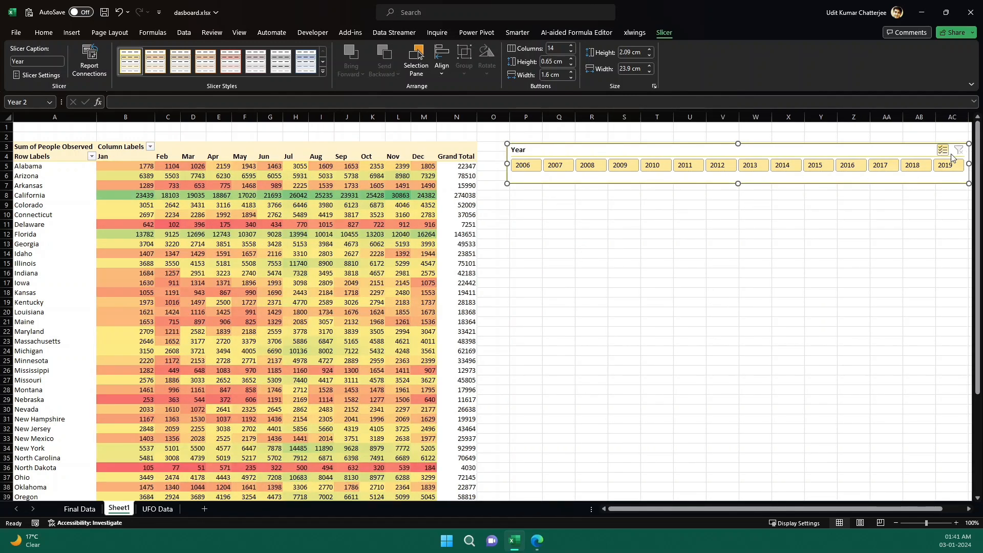
{"action": "left_click", "coordinate": [950, 165]}
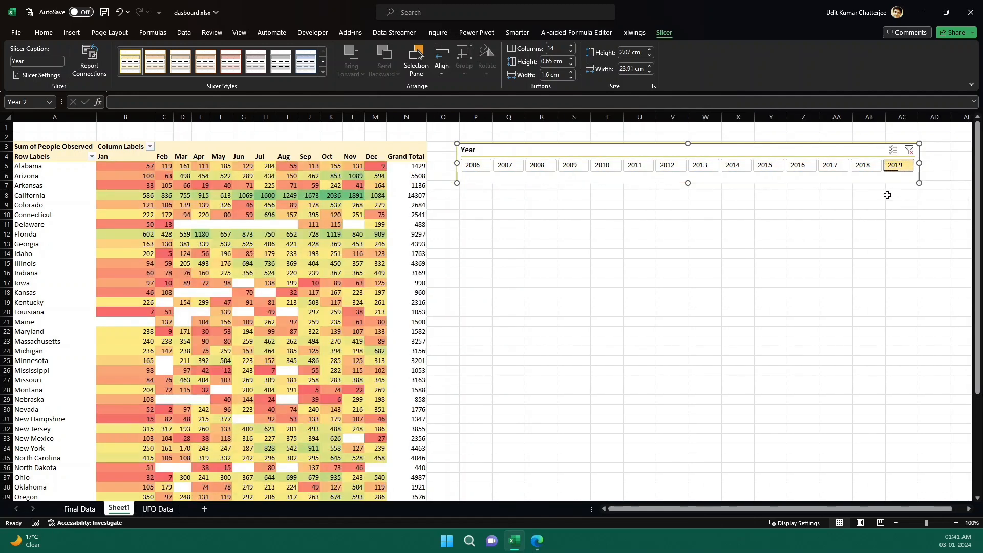
{"action": "mouse_move", "coordinate": [460, 270]}
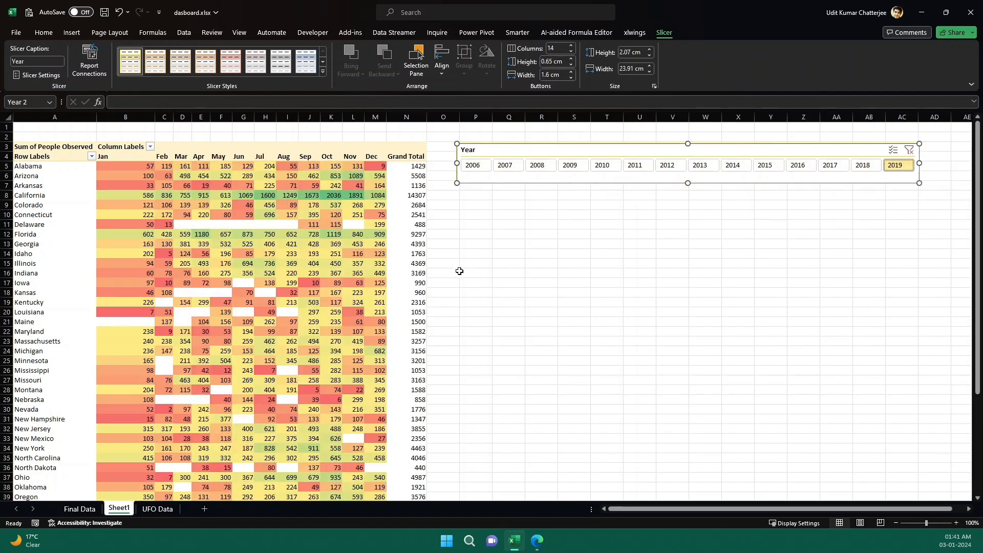
{"action": "mouse_move", "coordinate": [508, 301]}
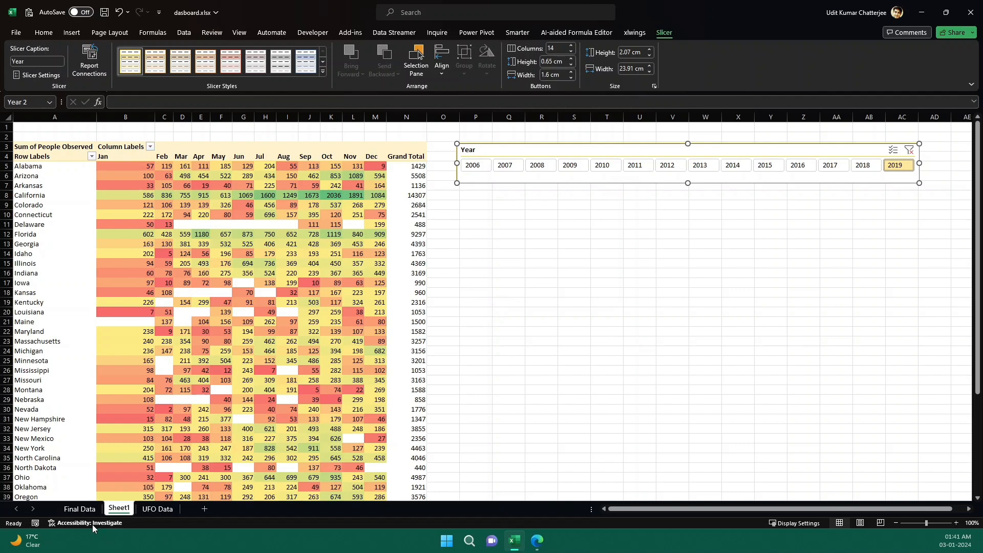
{"action": "left_click", "coordinate": [78, 509]}
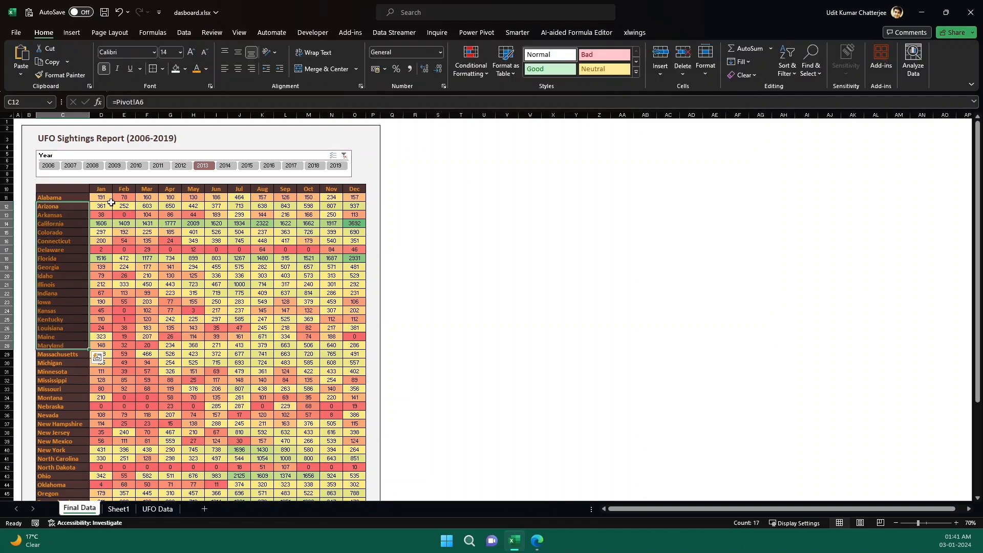
Select the report title, glance at the UFO Data sheet, and return to Sheet1's pivot
{"action": "left_click", "coordinate": [62, 137]}
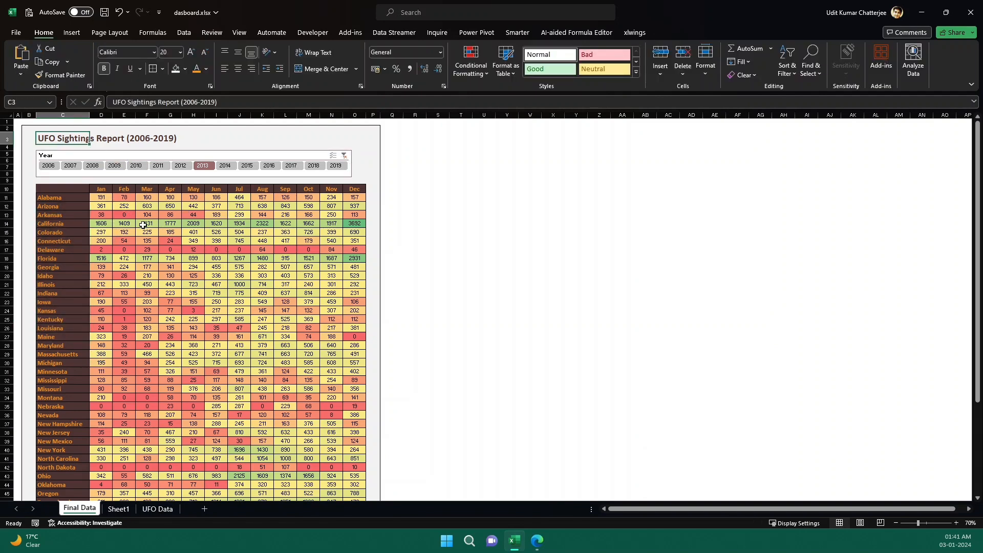
{"action": "left_click", "coordinate": [157, 508]}
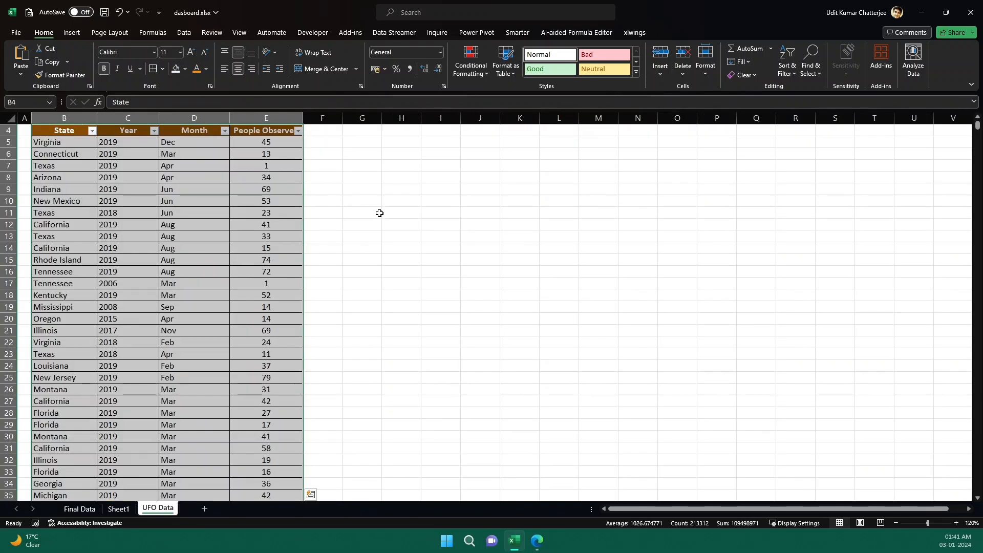
{"action": "left_click", "coordinate": [118, 508]}
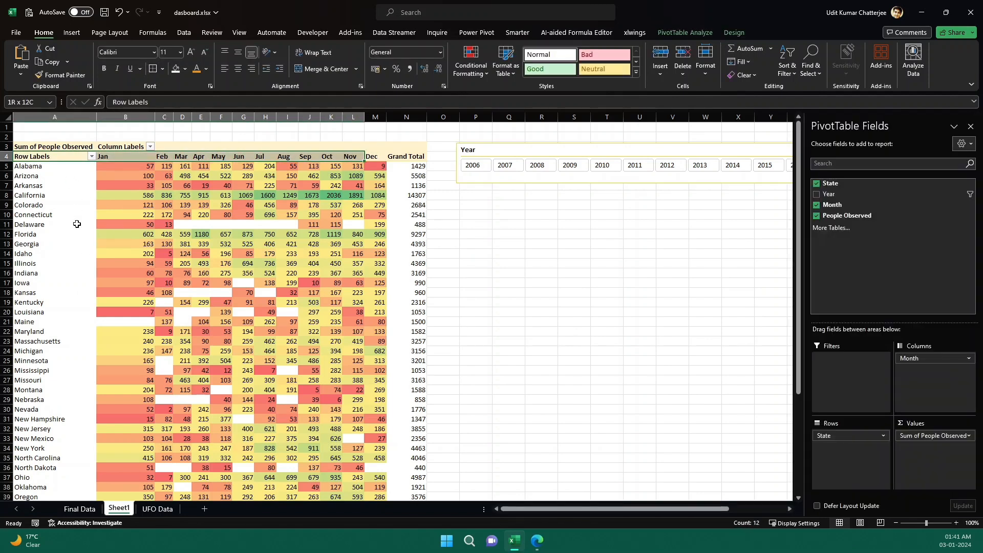
Paste the copied pivot values into Sheet2 as links to Sheet1
{"action": "scroll", "scroll_direction": "down", "scroll_amount": 3}
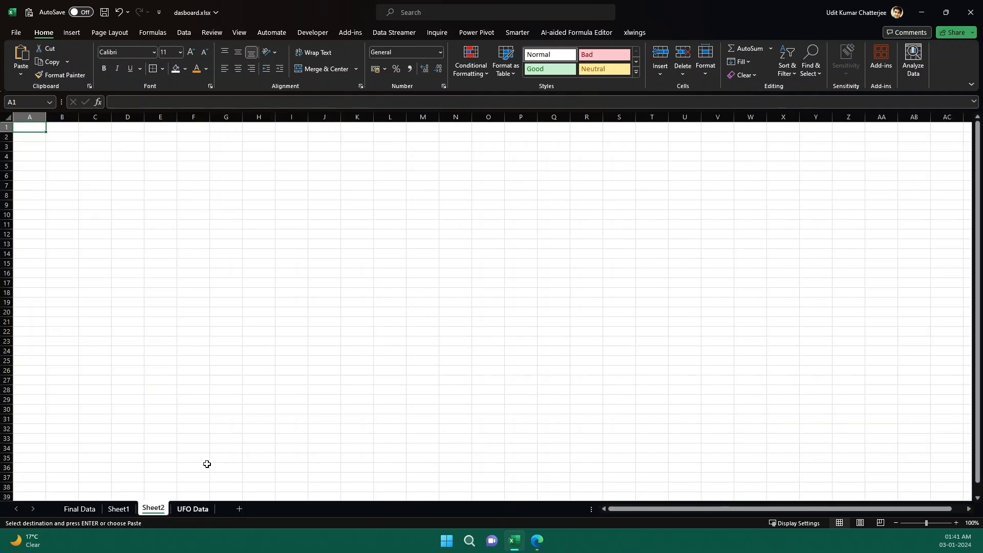
{"action": "left_click", "coordinate": [61, 146]}
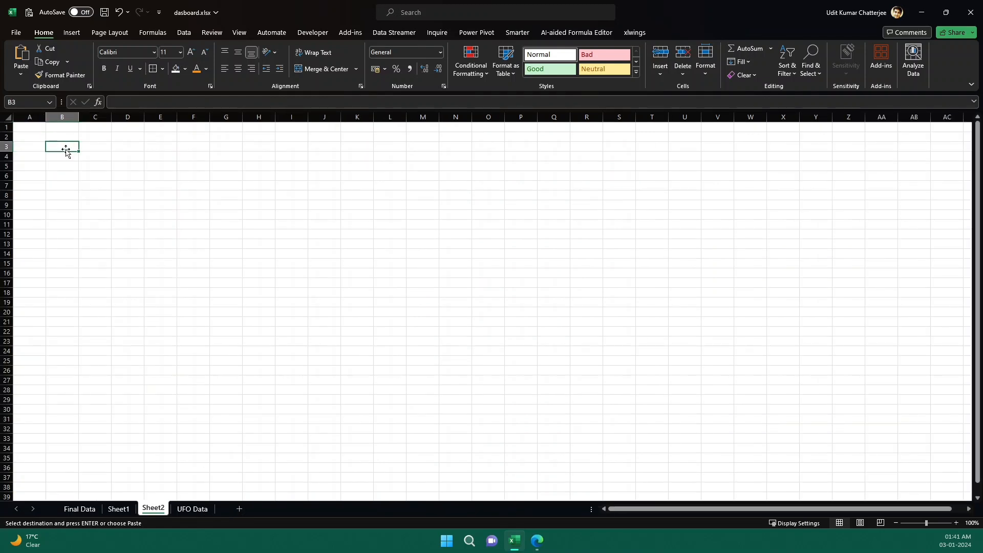
{"action": "right_click", "coordinate": [65, 149]}
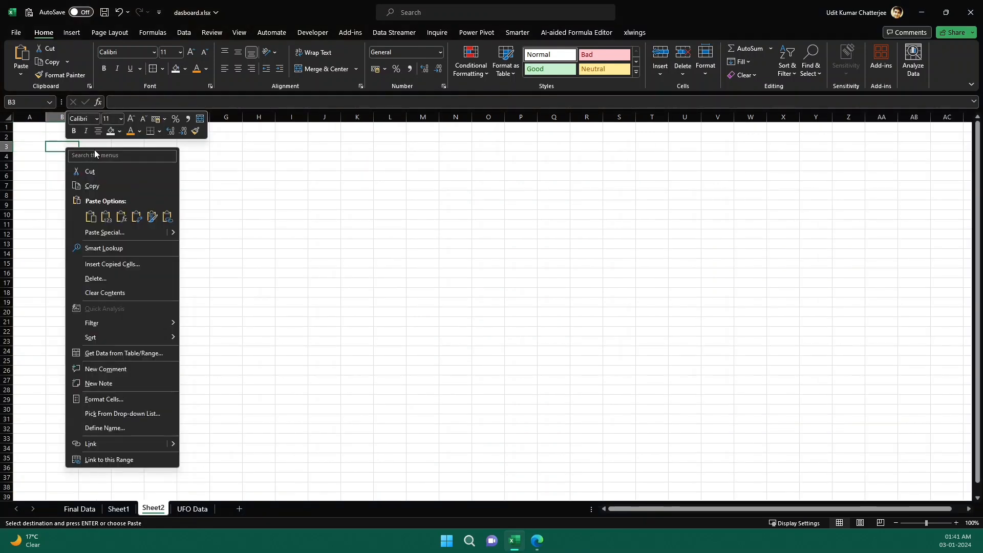
{"action": "mouse_move", "coordinate": [167, 218]}
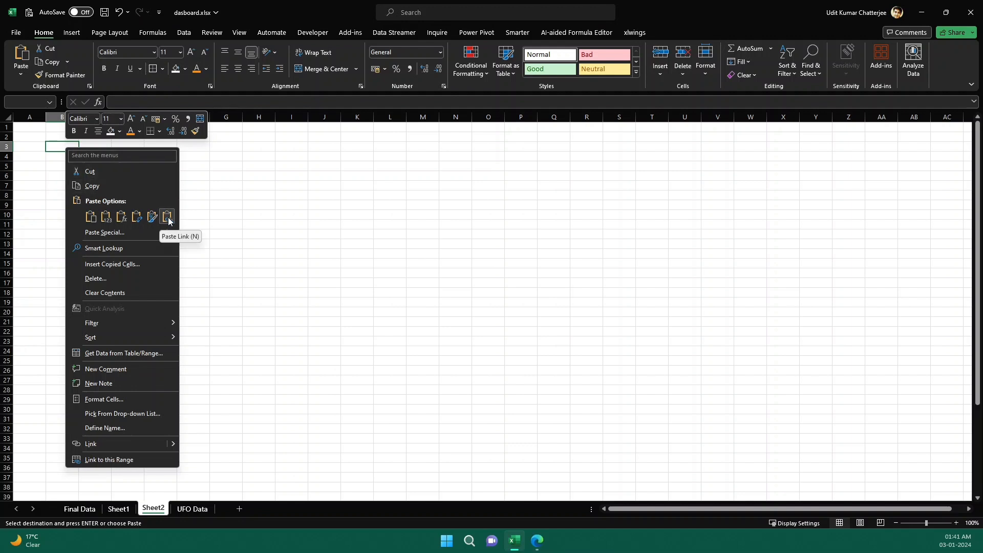
{"action": "left_click", "coordinate": [167, 216]}
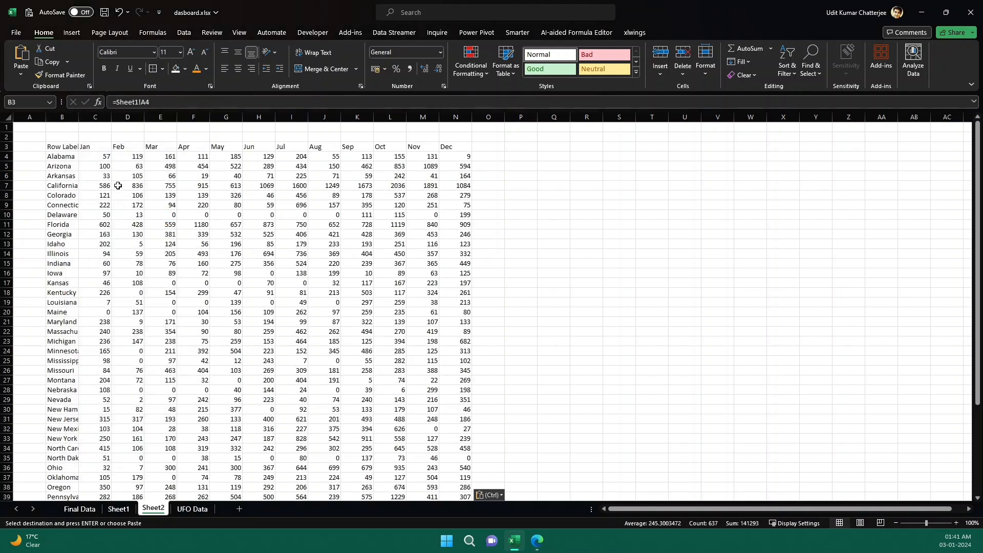
Check the linked cells' formulas on Sheet2 against the Sheet1 pivot
{"action": "left_click", "coordinate": [95, 263]}
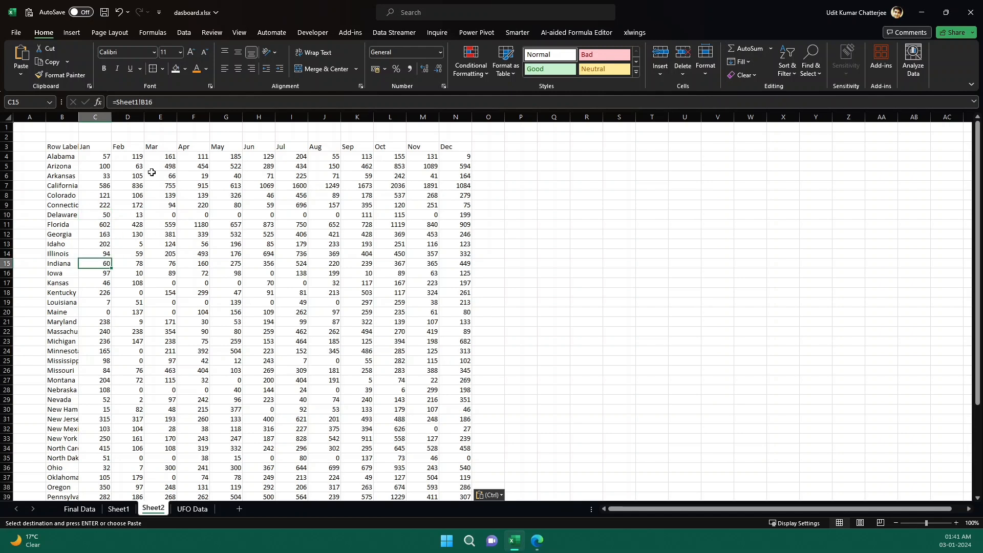
{"action": "left_click", "coordinate": [192, 508]}
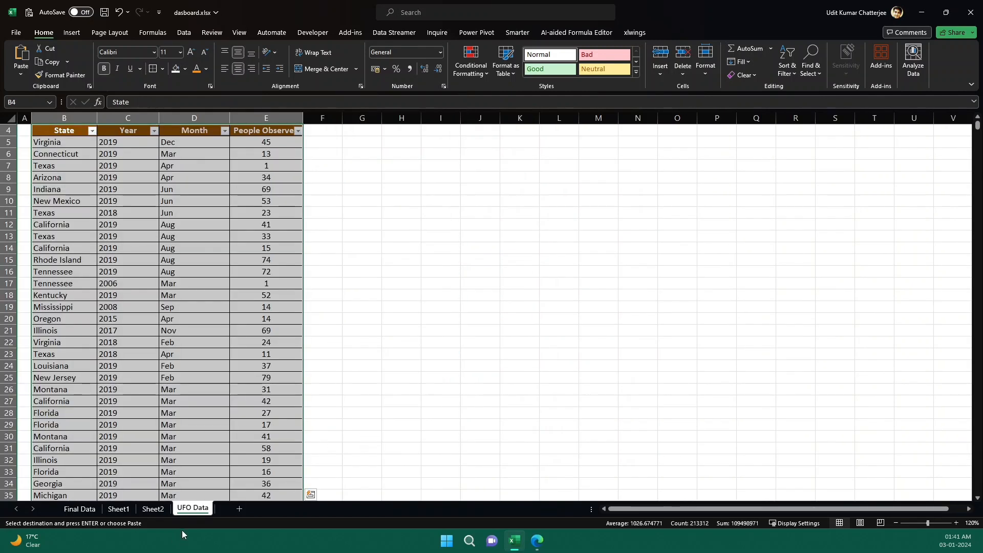
{"action": "left_click", "coordinate": [118, 508]}
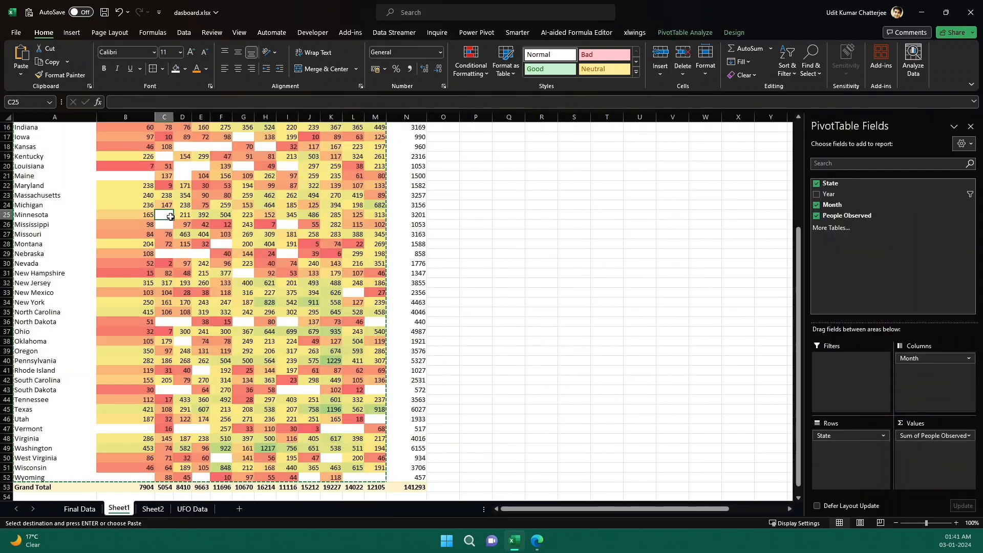
{"action": "left_click", "coordinate": [152, 508]}
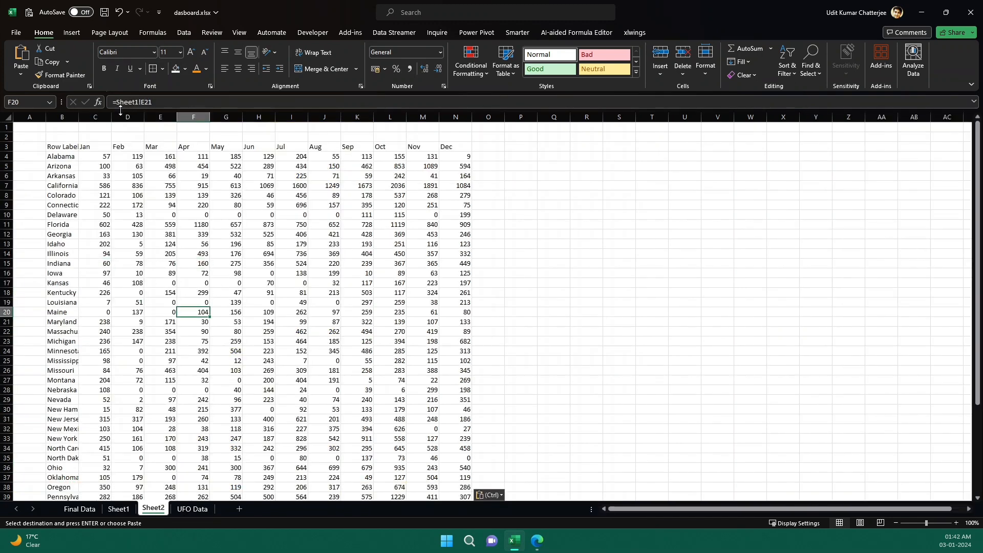
{"action": "left_click", "coordinate": [292, 224]}
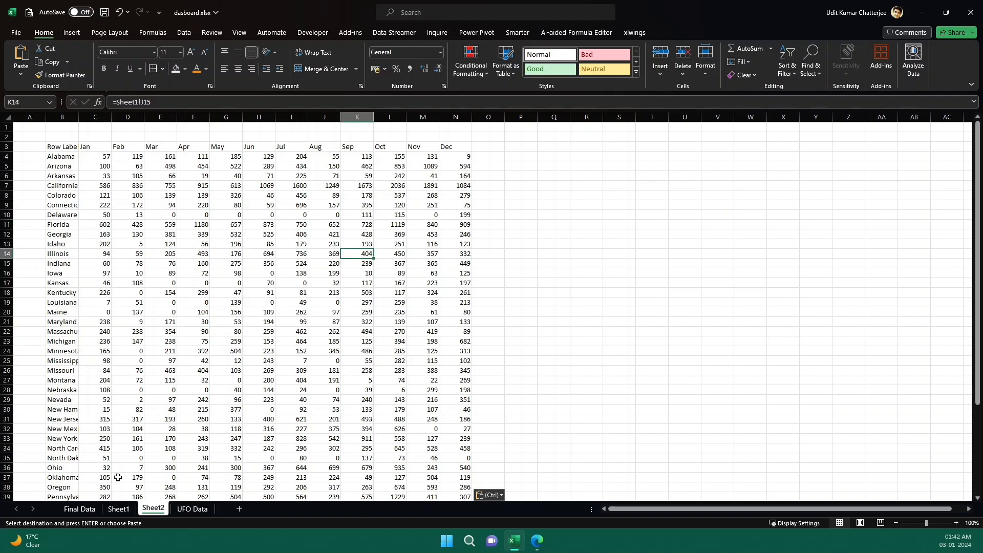
{"action": "left_click", "coordinate": [118, 509]}
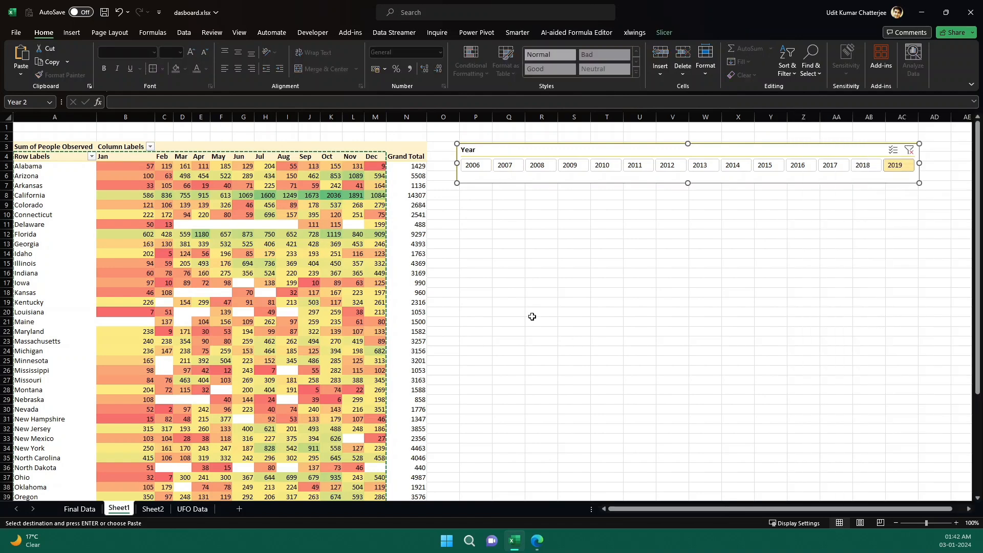
Filter Sheet2's pasted Year slicer to 2009 and confirm Sheet1's pivot follows
{"action": "left_click", "coordinate": [152, 508]}
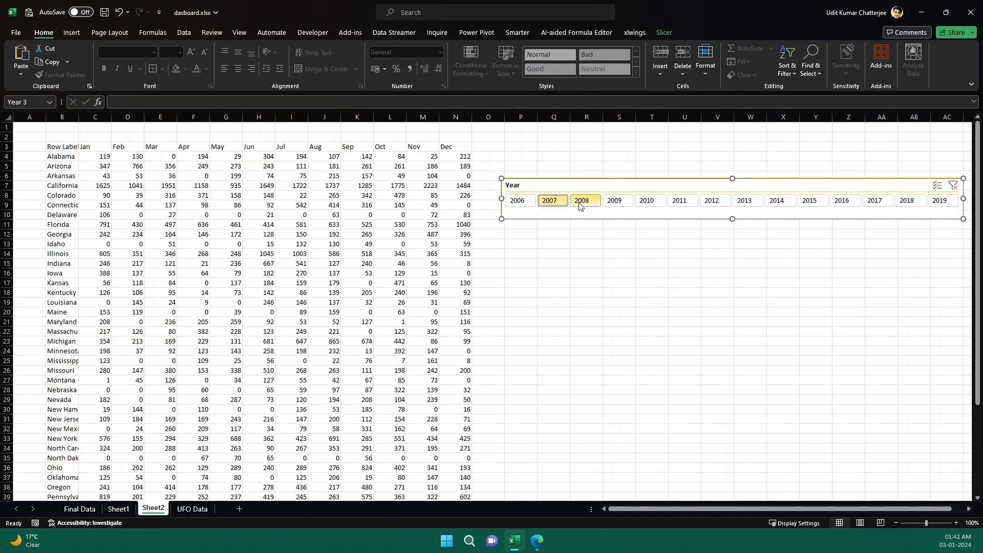
{"action": "left_click", "coordinate": [616, 200]}
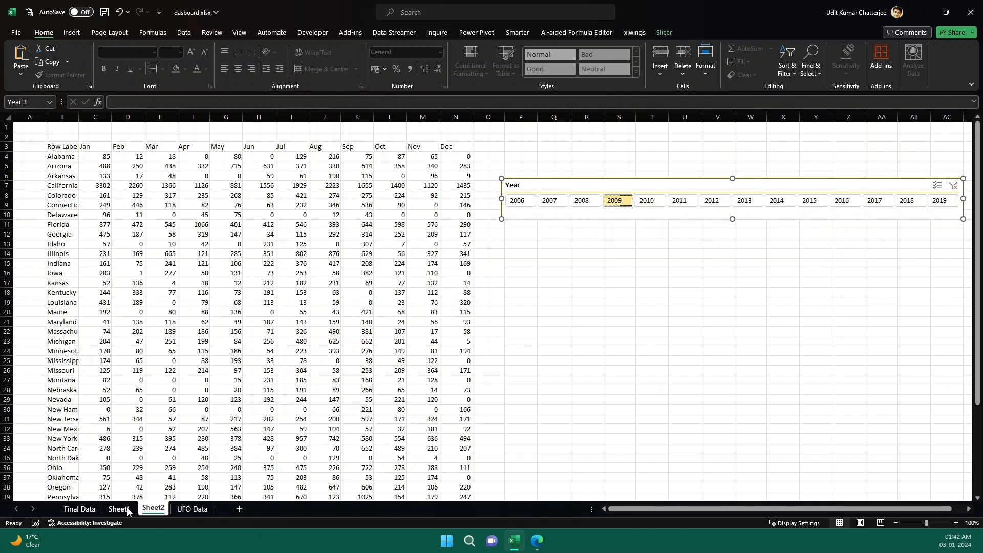
{"action": "left_click", "coordinate": [118, 508]}
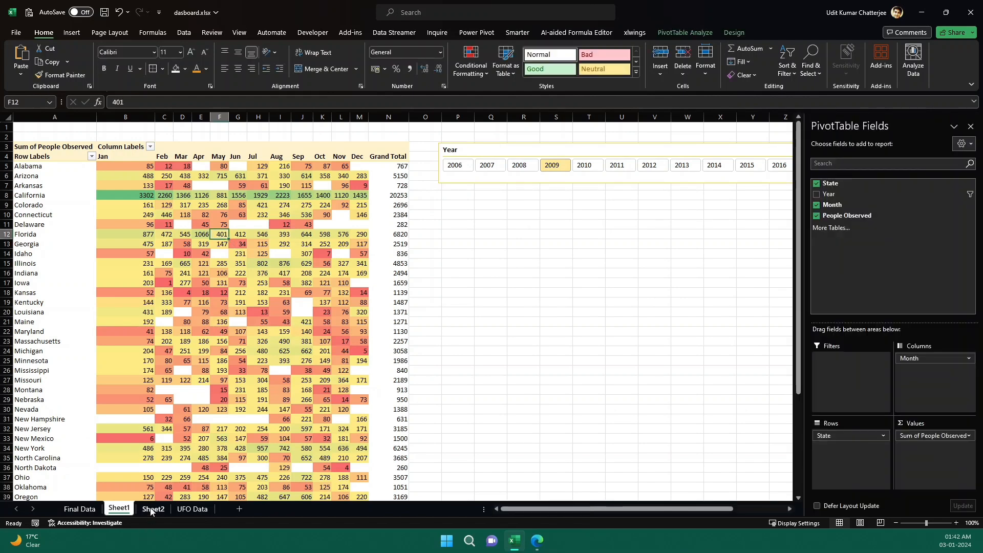
{"action": "left_click", "coordinate": [153, 508]}
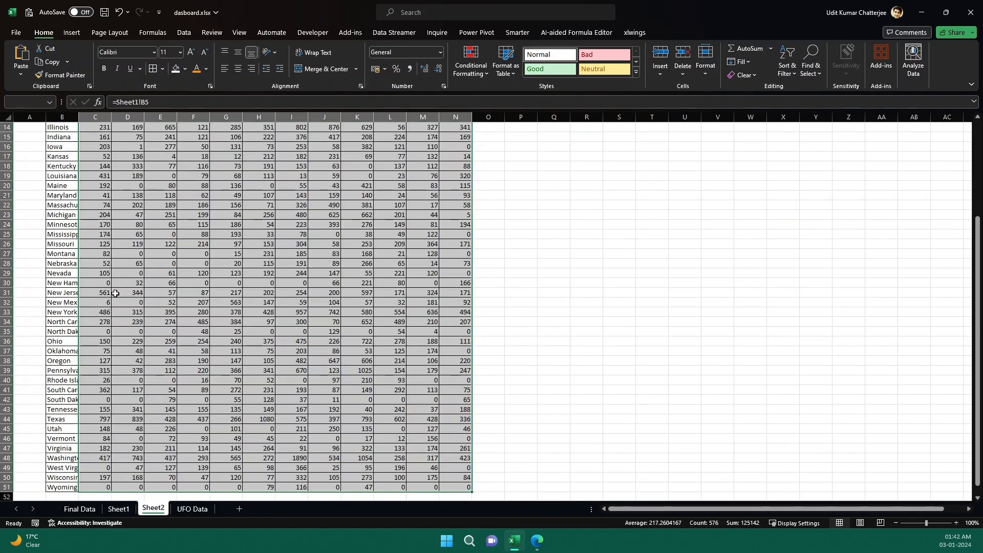
Apply a red-to-green colour scale to Sheet2's linked values and filter to 2012
{"action": "left_click", "coordinate": [469, 62]}
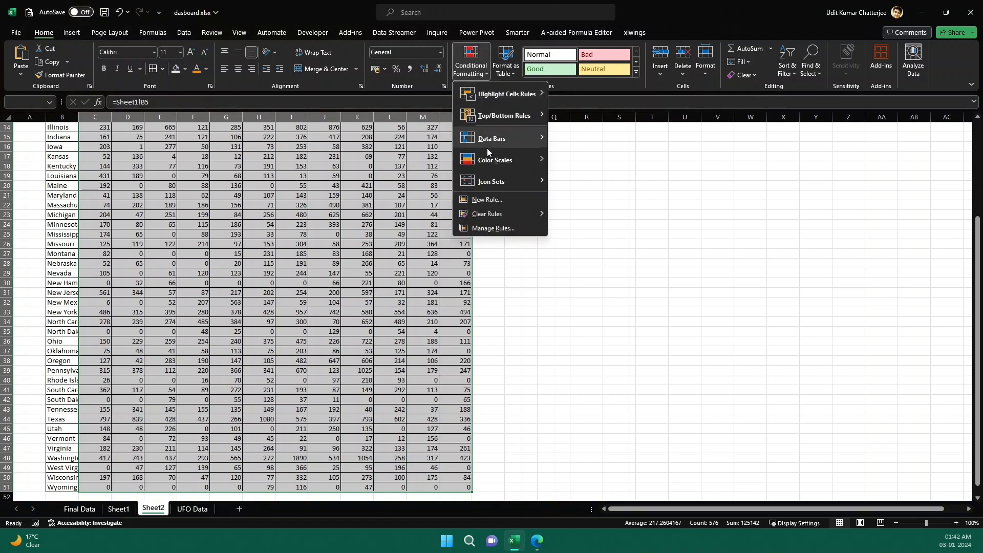
{"action": "left_click", "coordinate": [494, 160]}
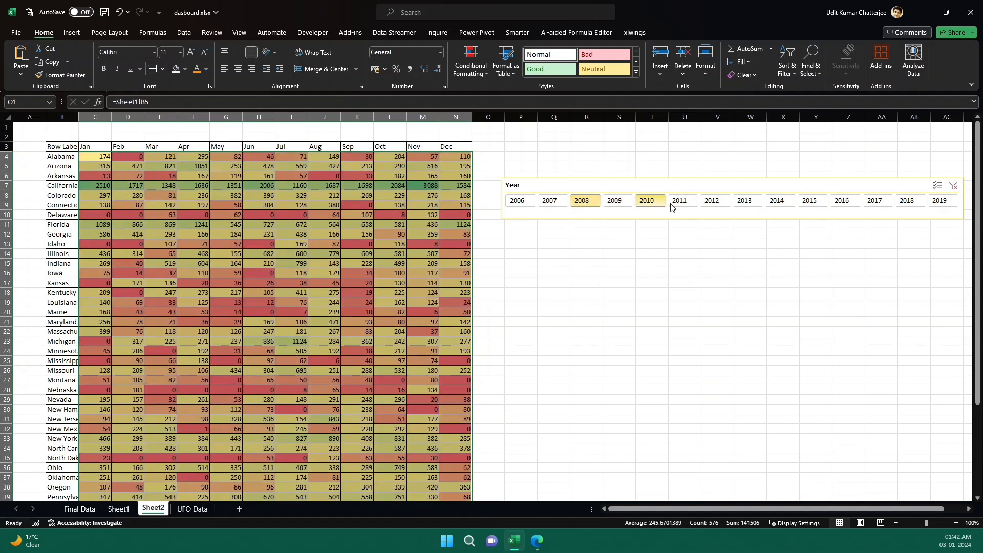
{"action": "left_click", "coordinate": [712, 201]}
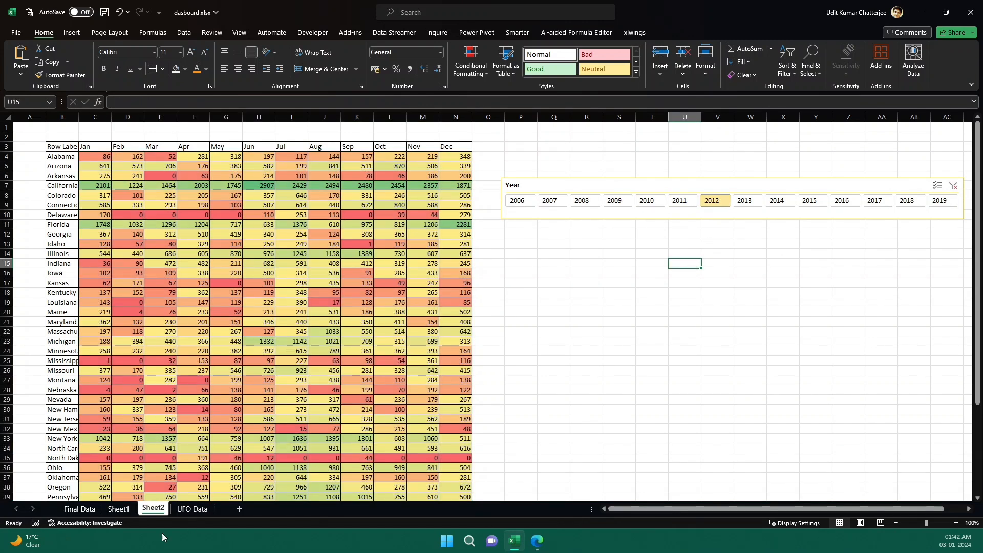
{"action": "left_click", "coordinate": [78, 509]}
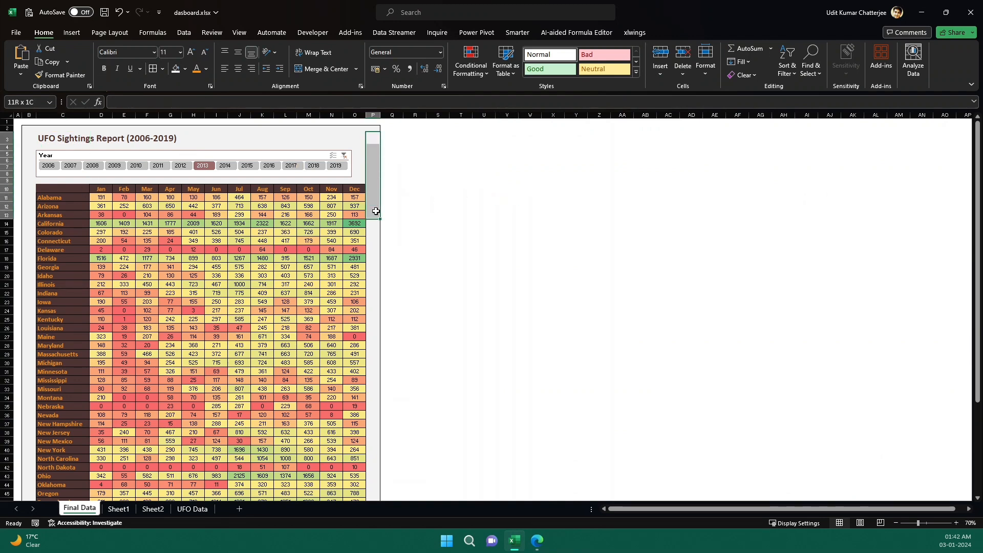
{"action": "left_click", "coordinate": [70, 165]}
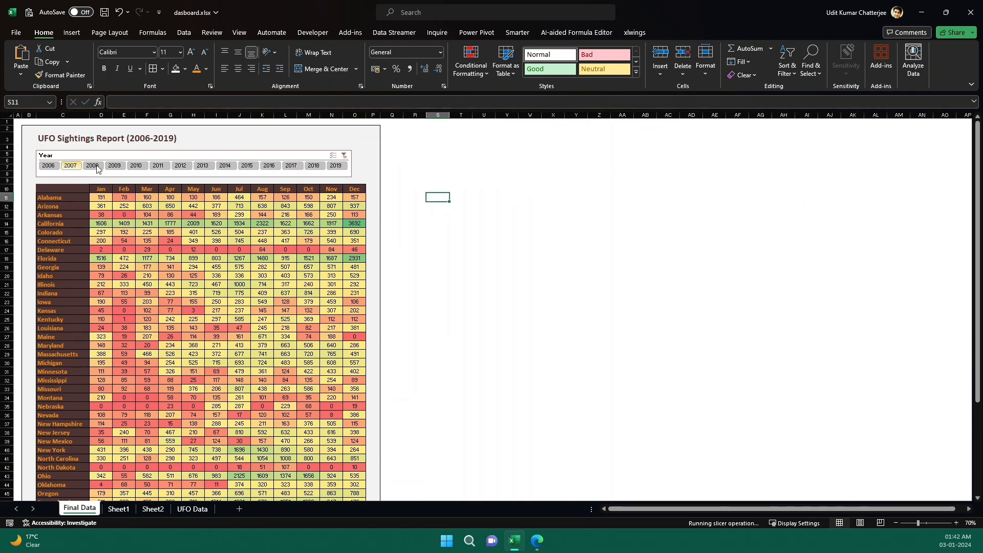
{"action": "left_click", "coordinate": [114, 165]}
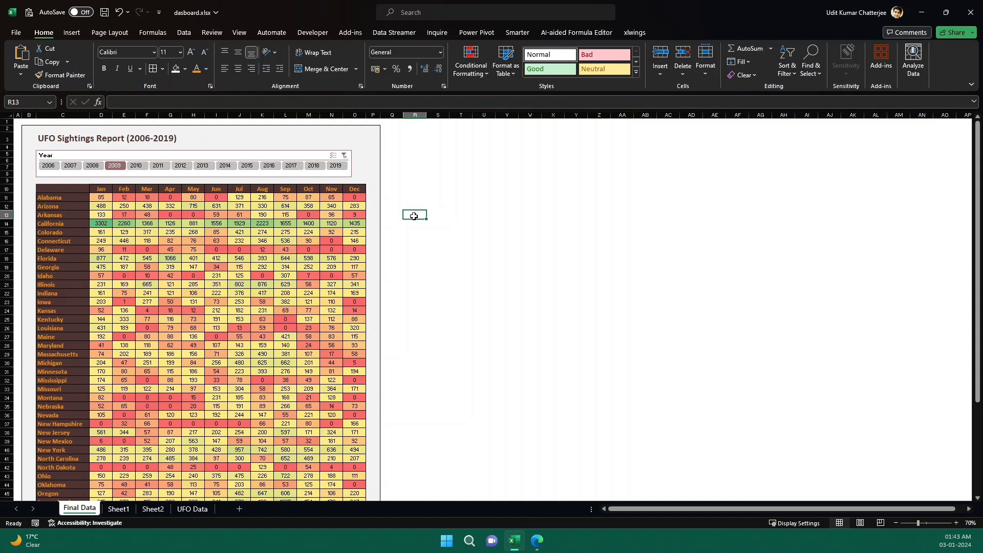
{"action": "scroll", "scroll_direction": "down", "scroll_amount": 3}
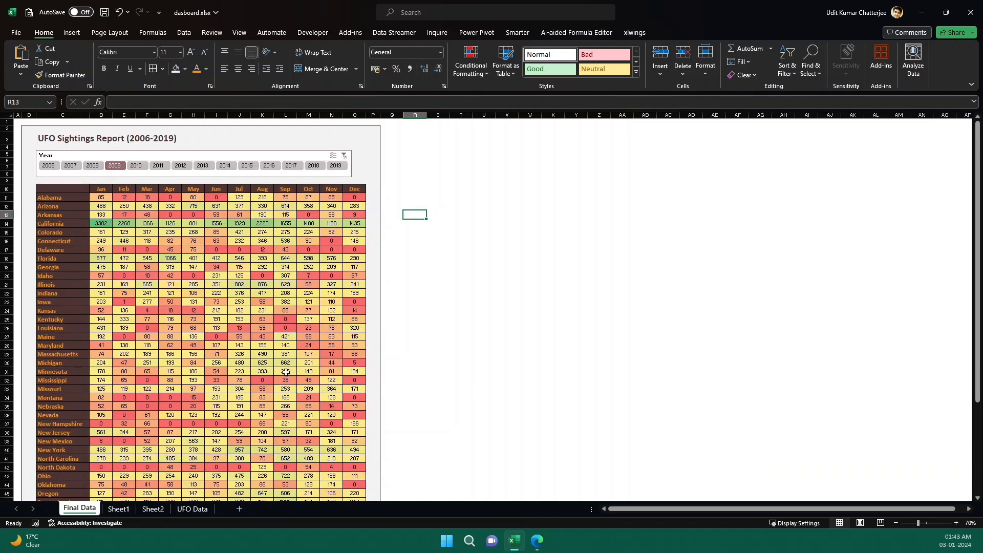
{"action": "left_click", "coordinate": [180, 166]}
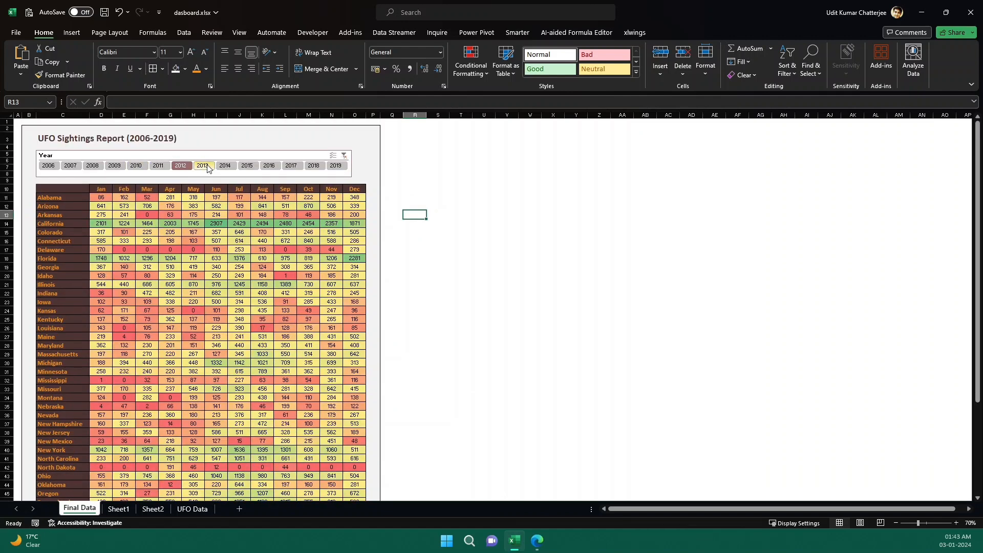
{"action": "left_click", "coordinate": [202, 165]}
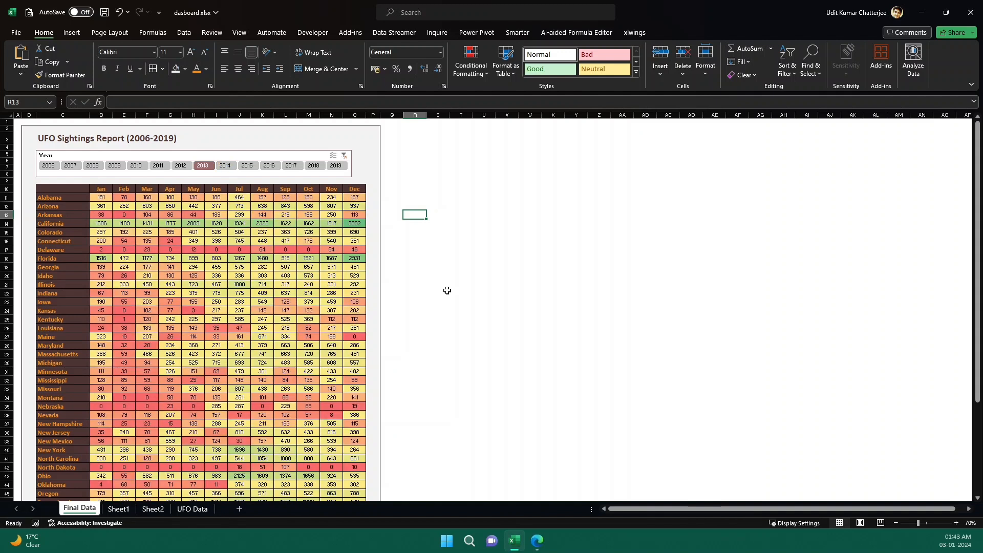